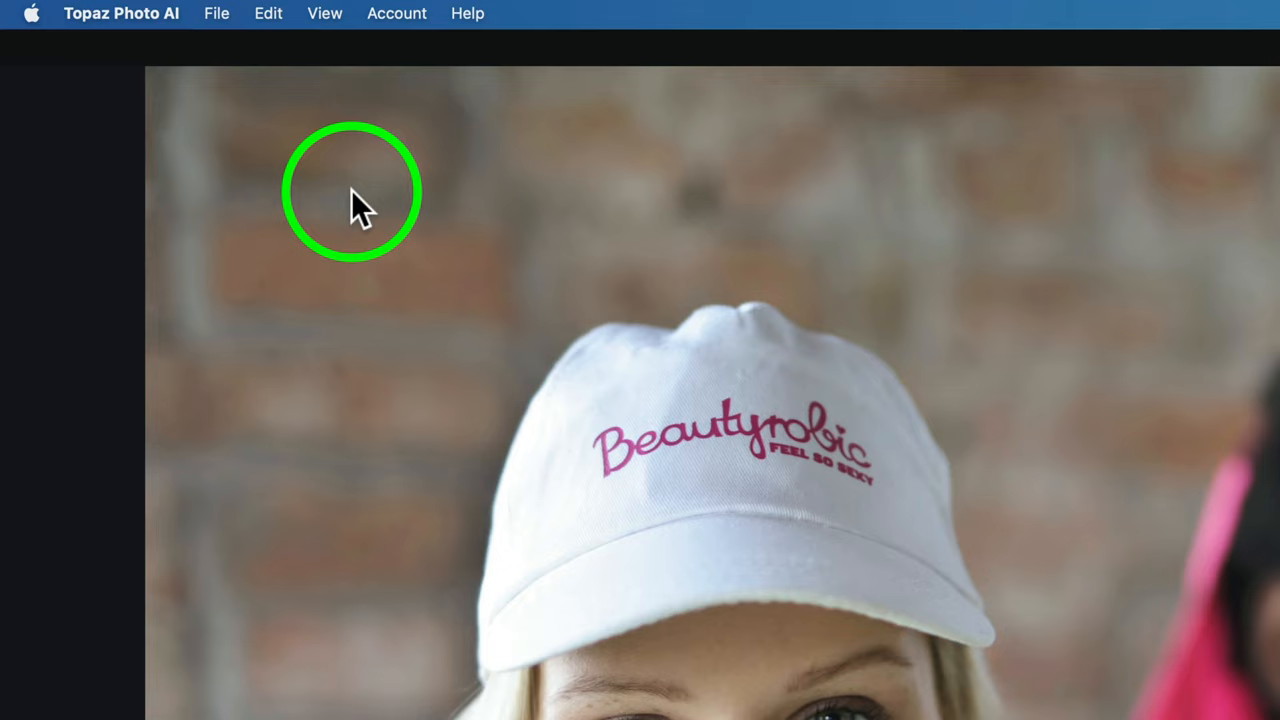
mouse_move(433, 100)
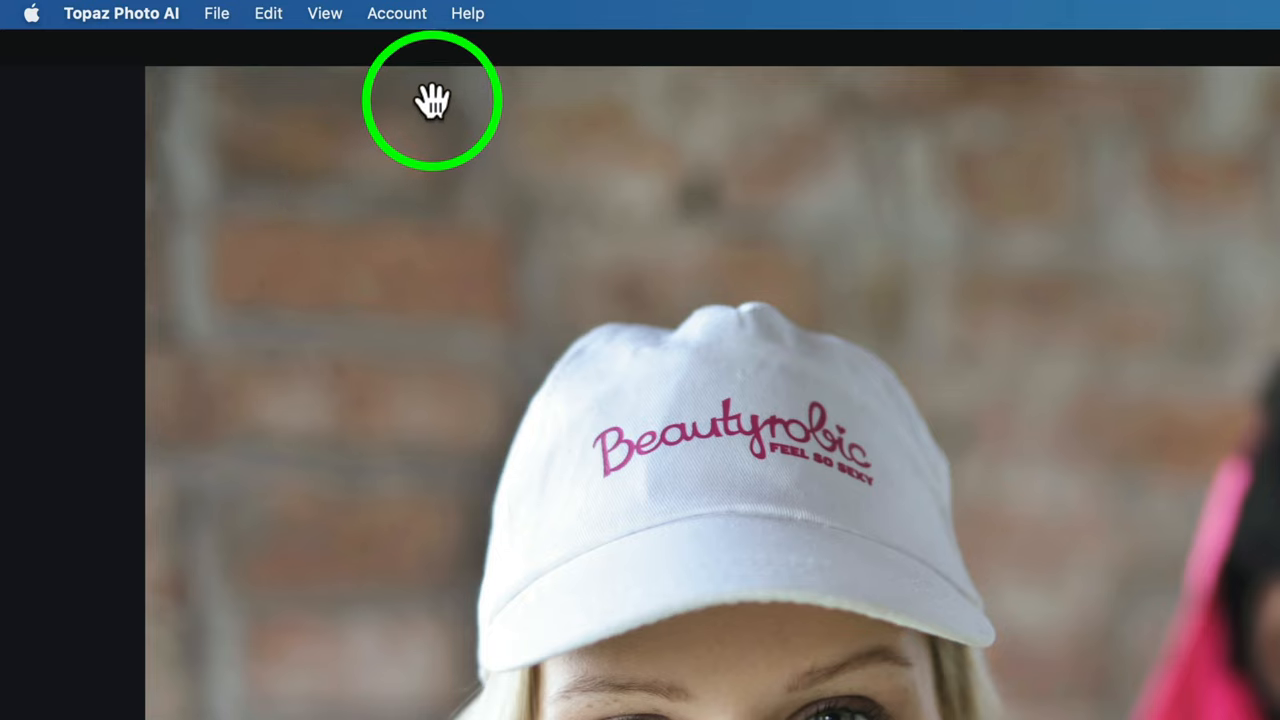
- Open the Help menu to view feedback, issue reporting, support, roadmap and release notes options
left_click(467, 13)
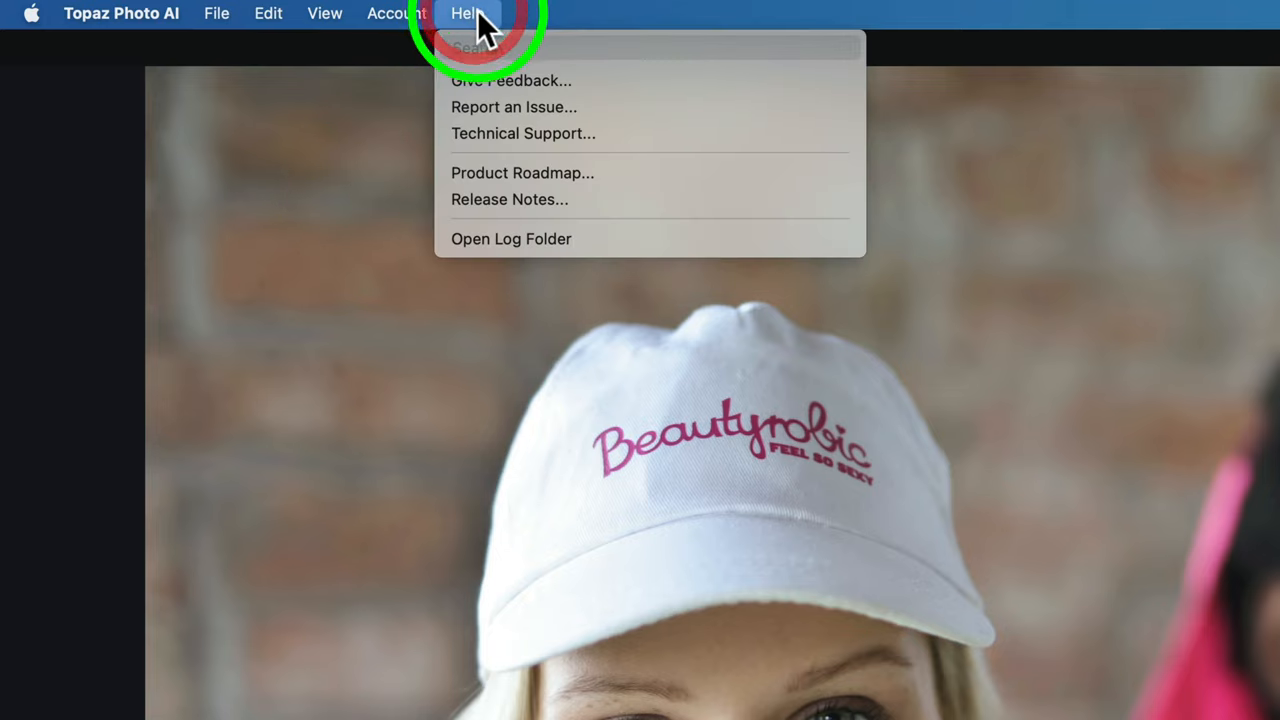
mouse_move(510, 90)
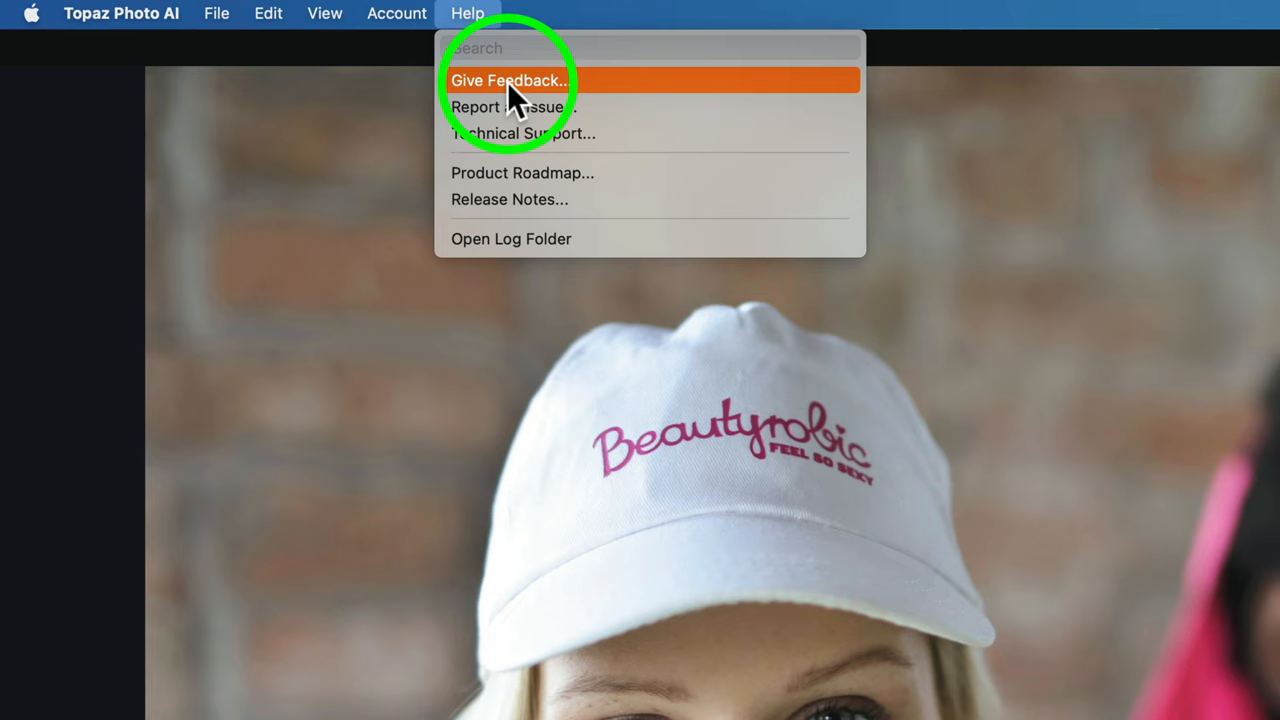
mouse_move(517, 107)
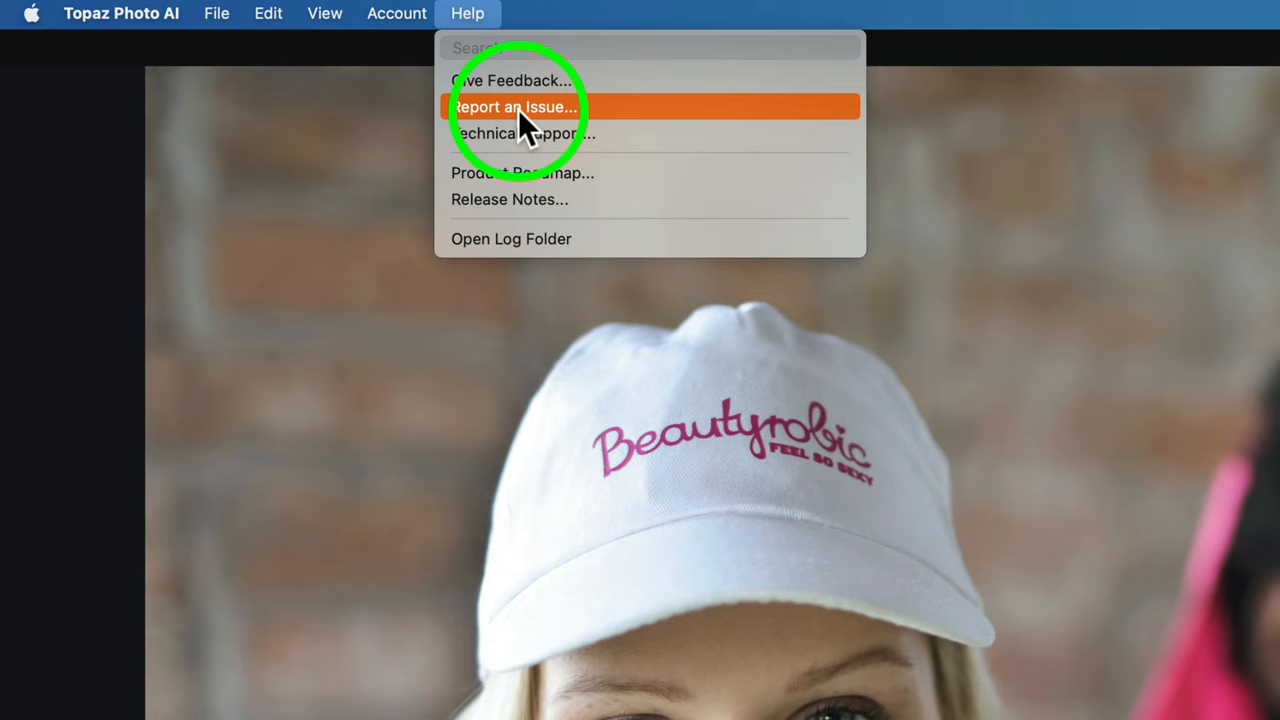
mouse_move(524, 133)
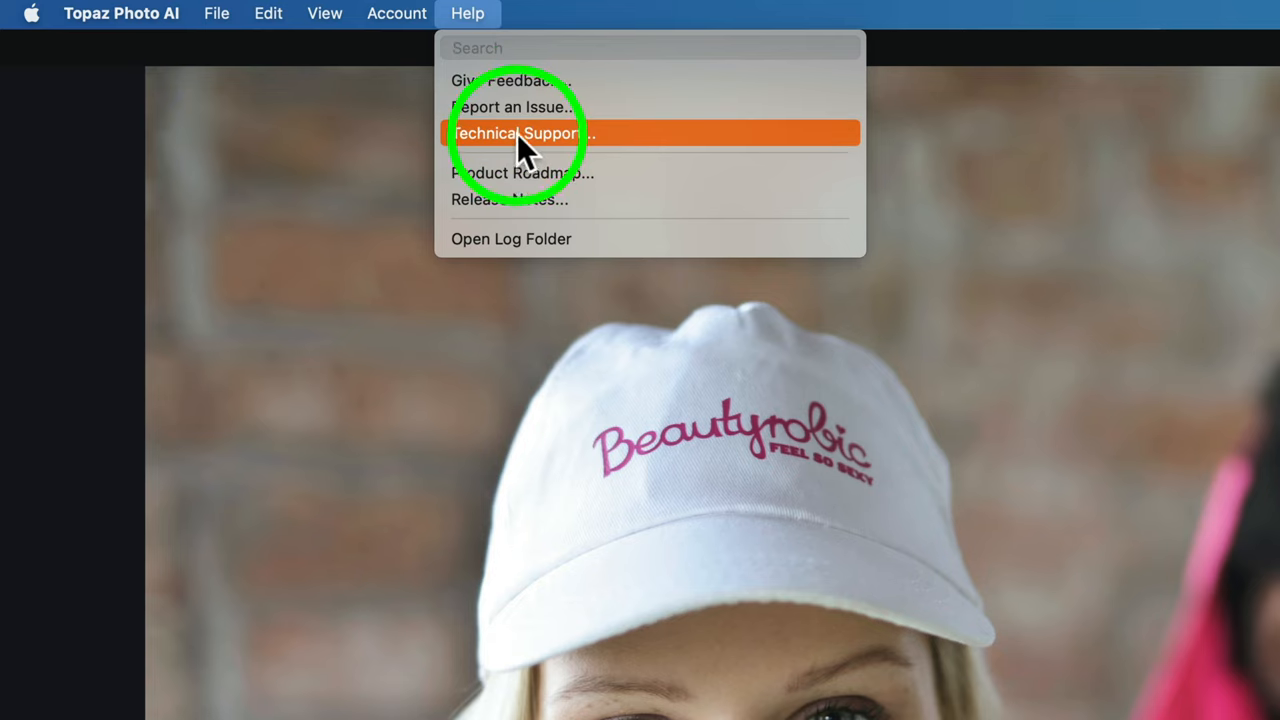
mouse_move(530, 188)
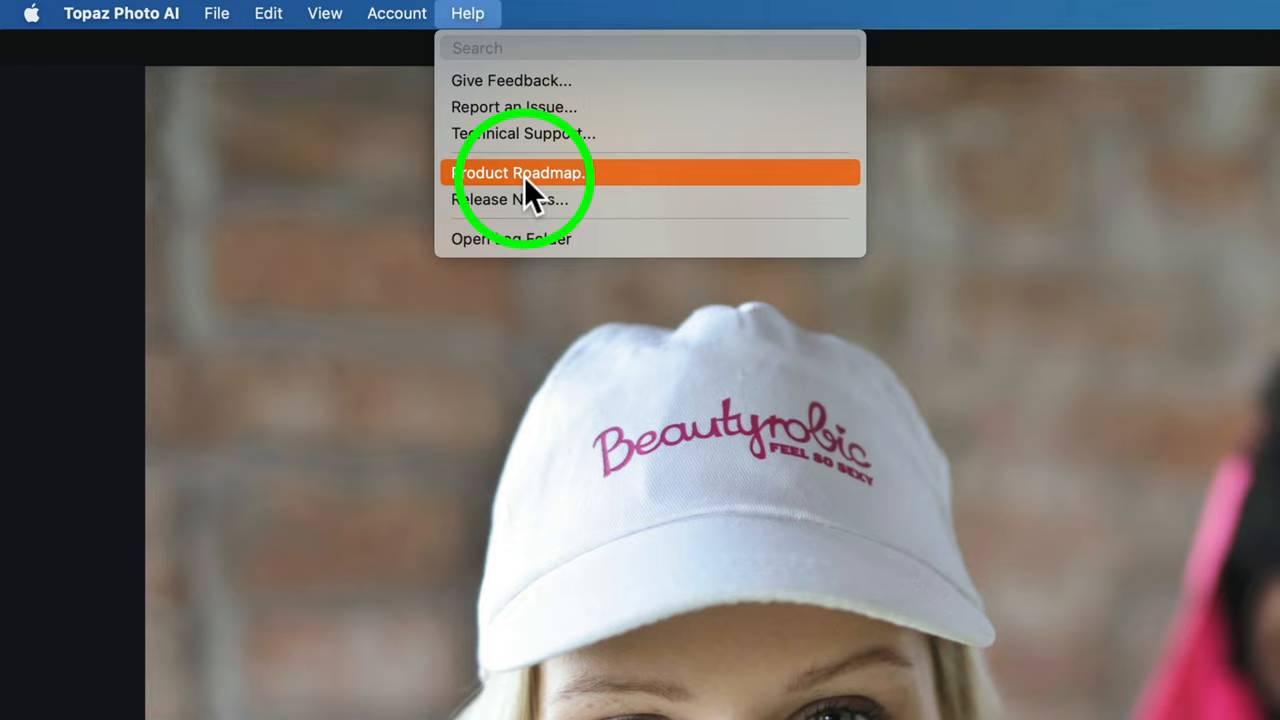
mouse_move(525, 199)
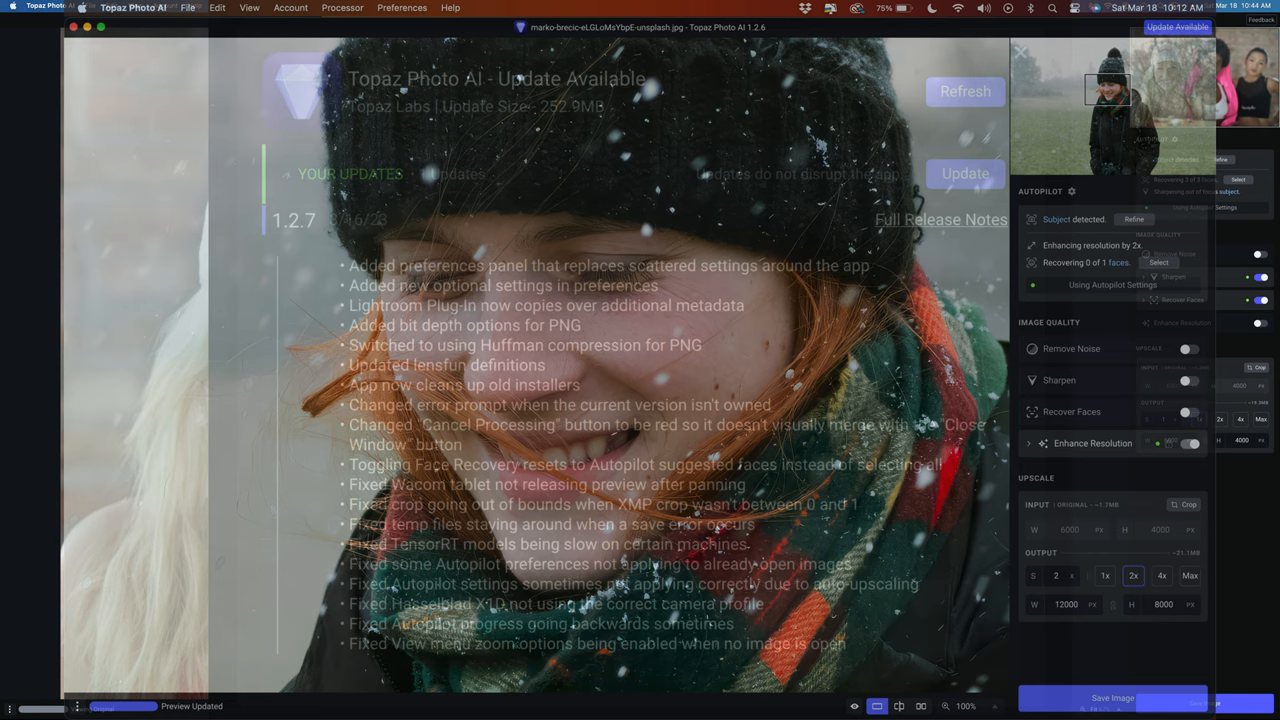
left_click(1019, 51)
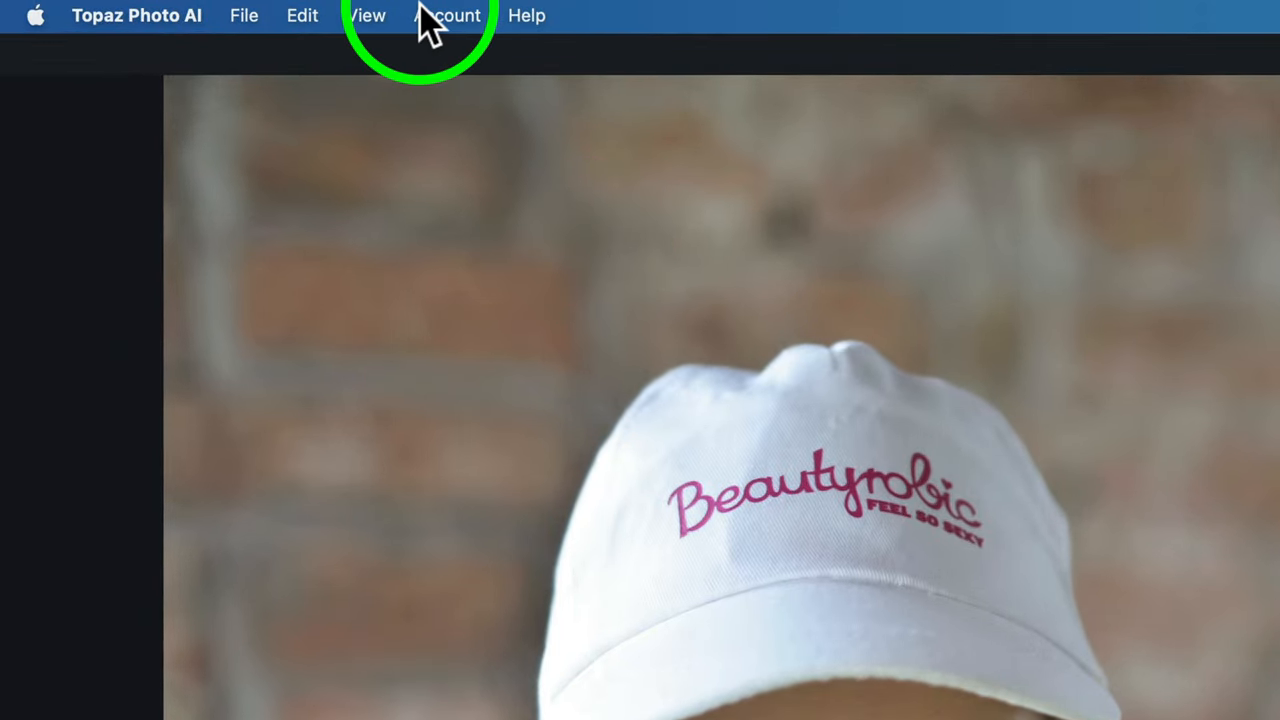
mouse_move(135, 35)
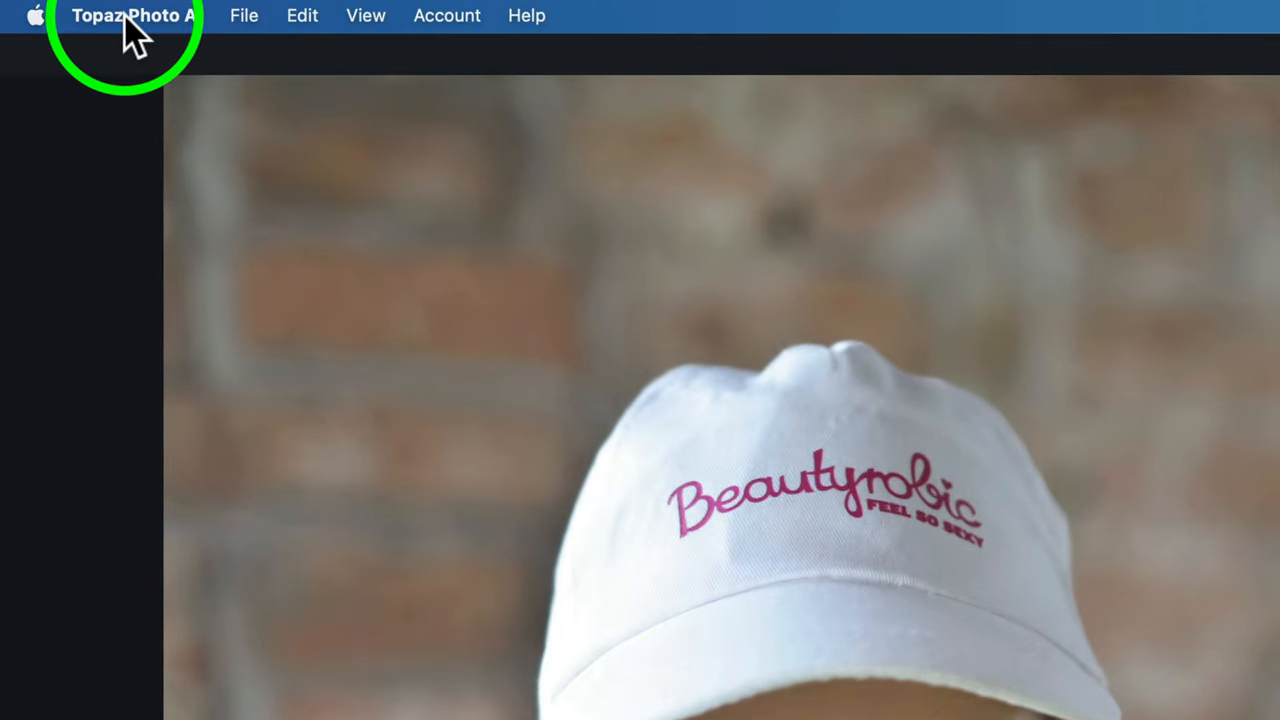
- Open the Topaz Photo AI app menu showing Preferences, Hide and Quit
left_click(130, 16)
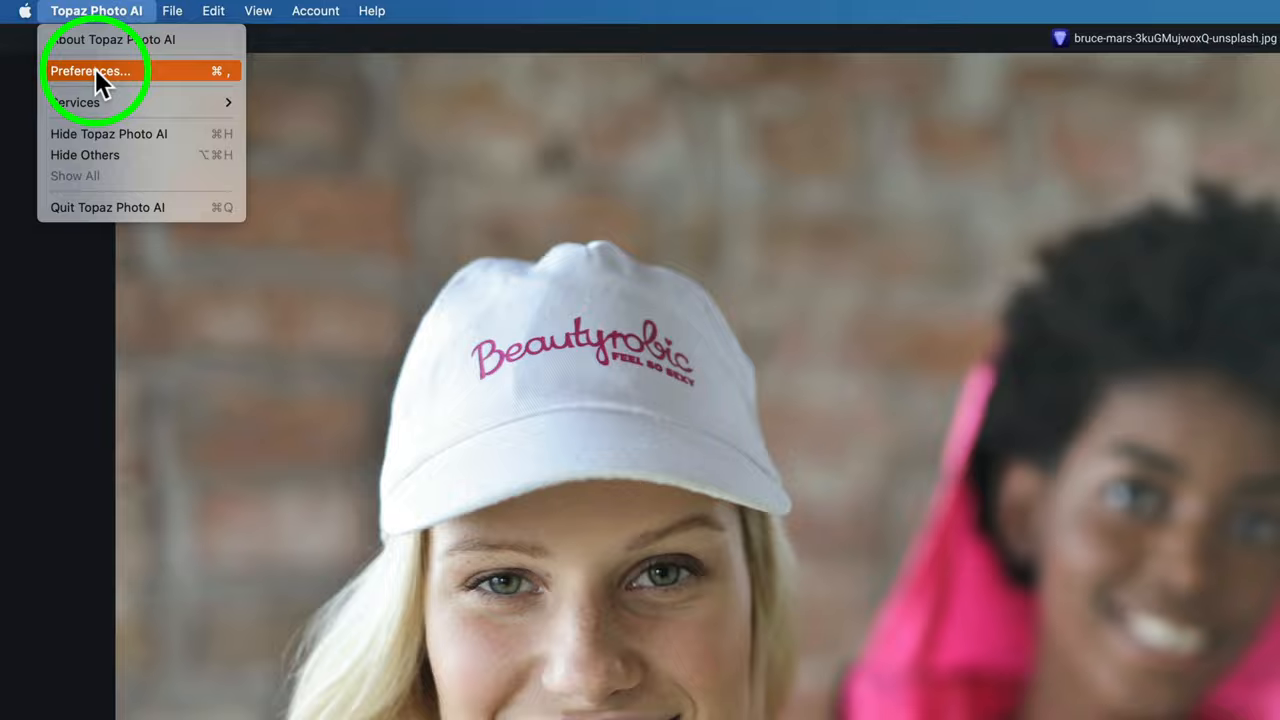
- Open Preferences to the General tab with processor, lens correction and help prompt toggles
left_click(90, 70)
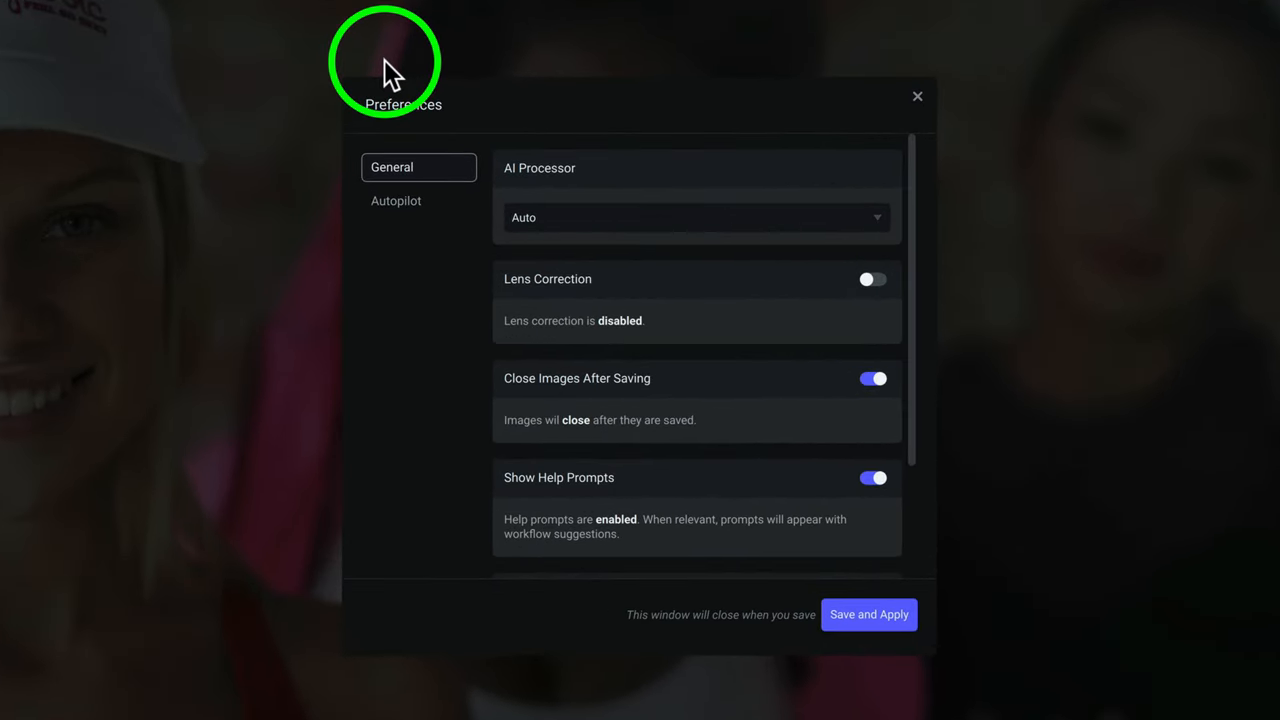
mouse_move(718, 218)
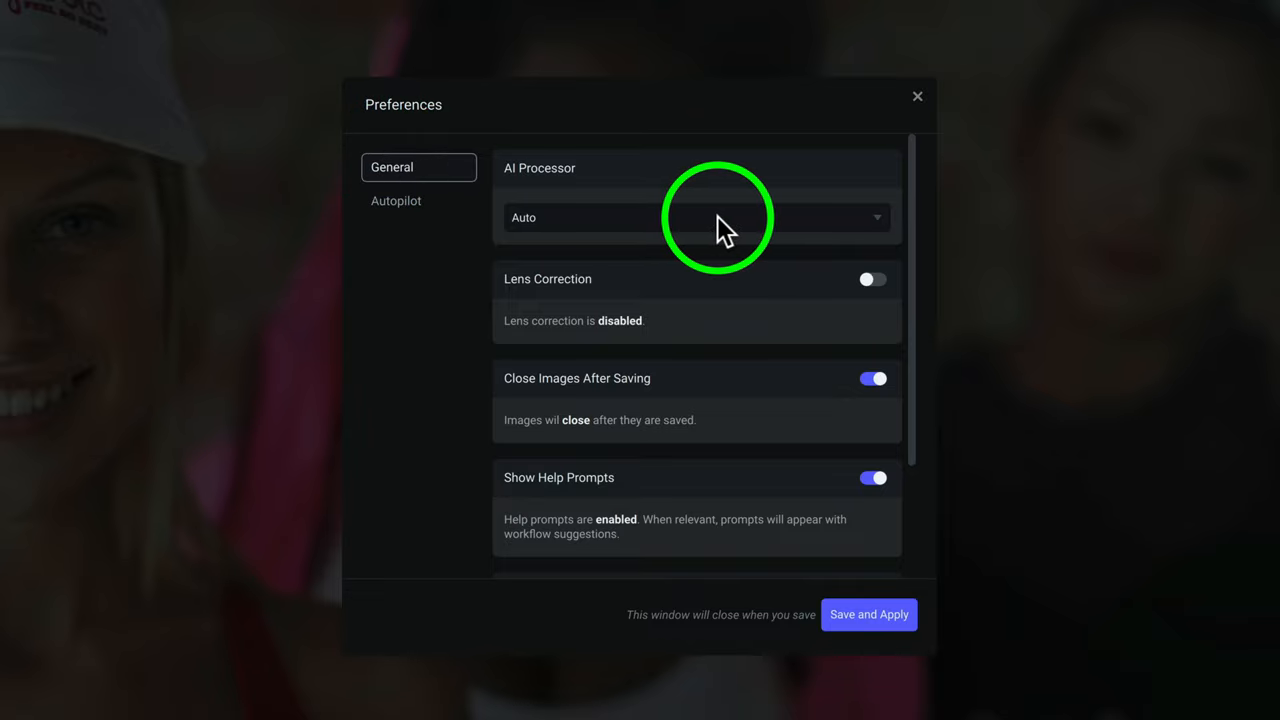
mouse_move(850, 235)
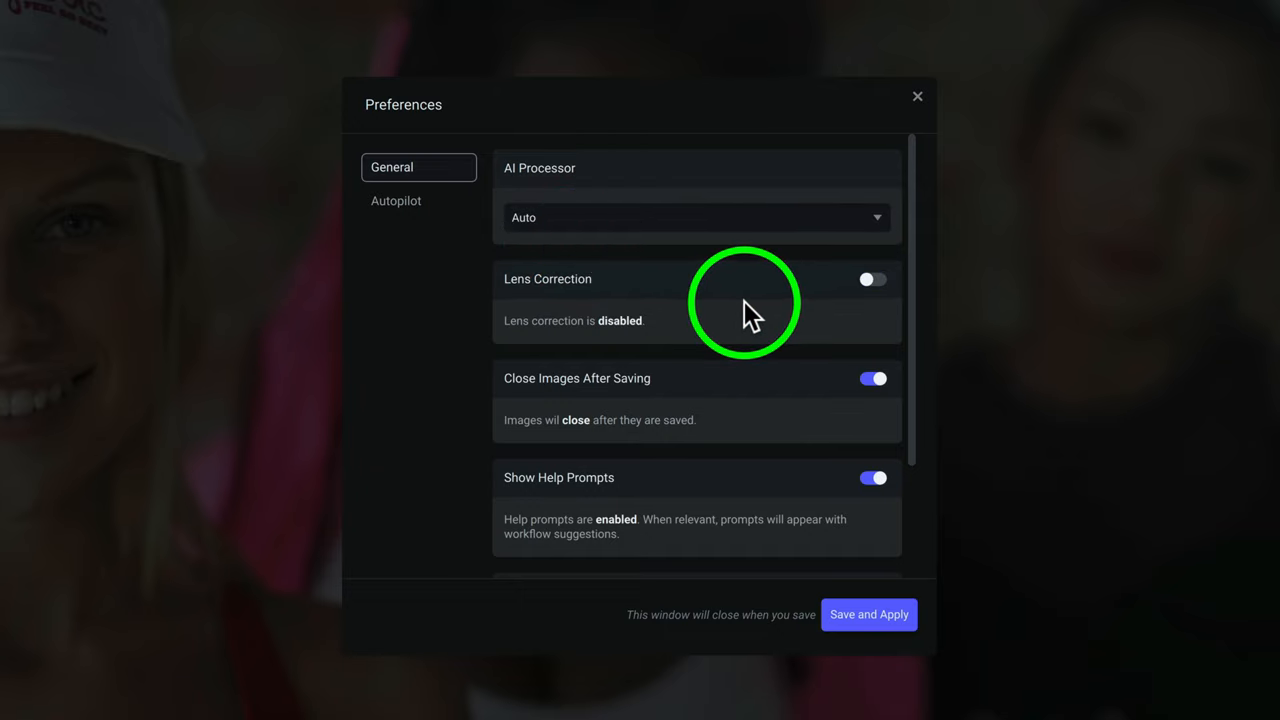
mouse_move(872, 279)
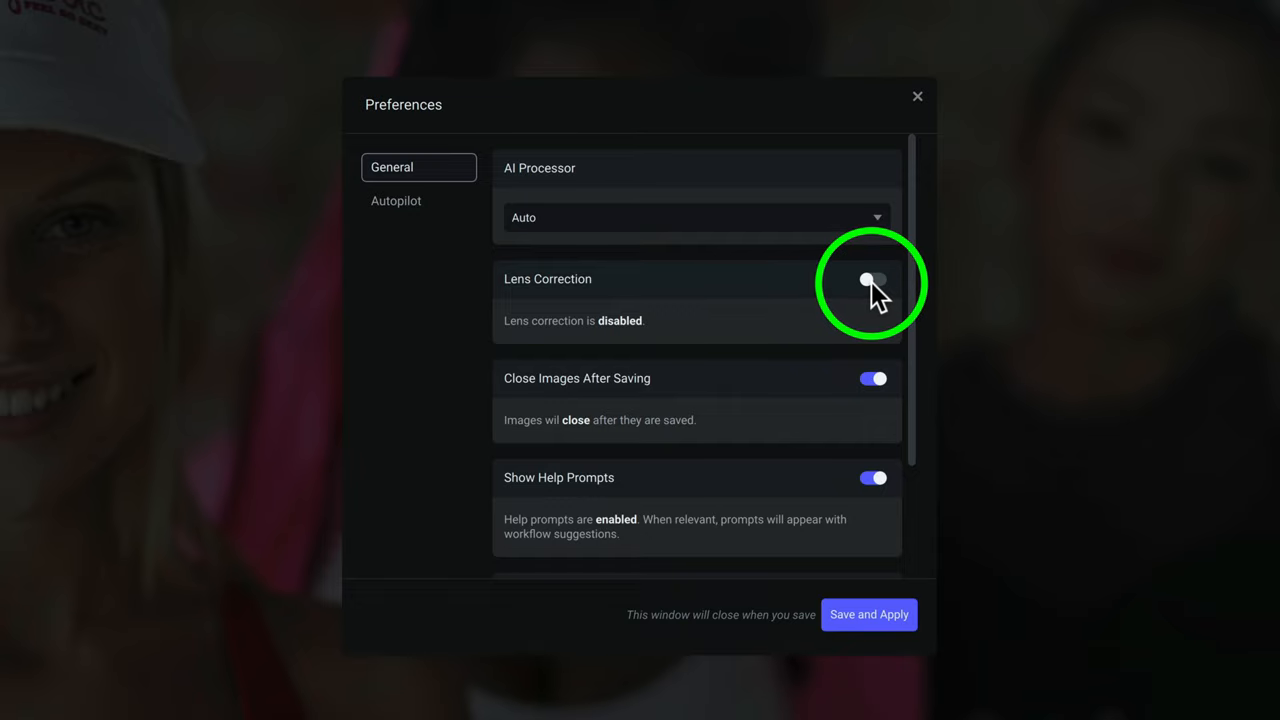
mouse_move(565, 410)
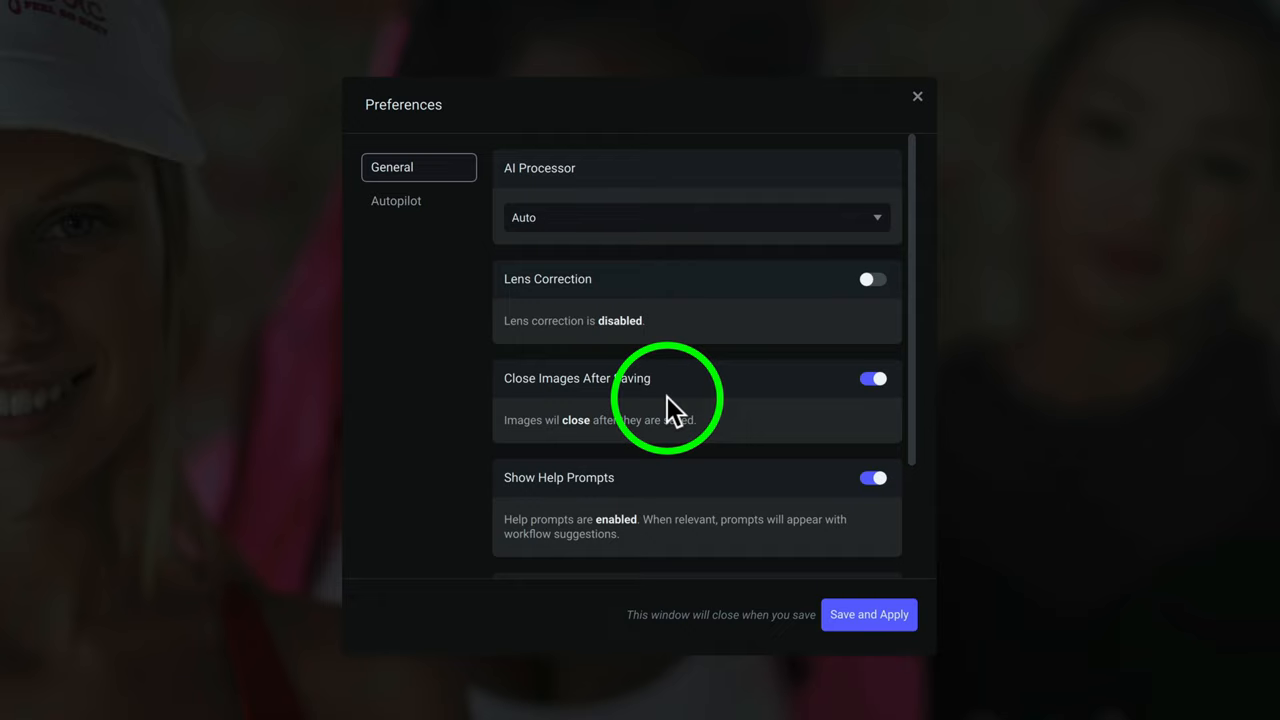
mouse_move(560, 500)
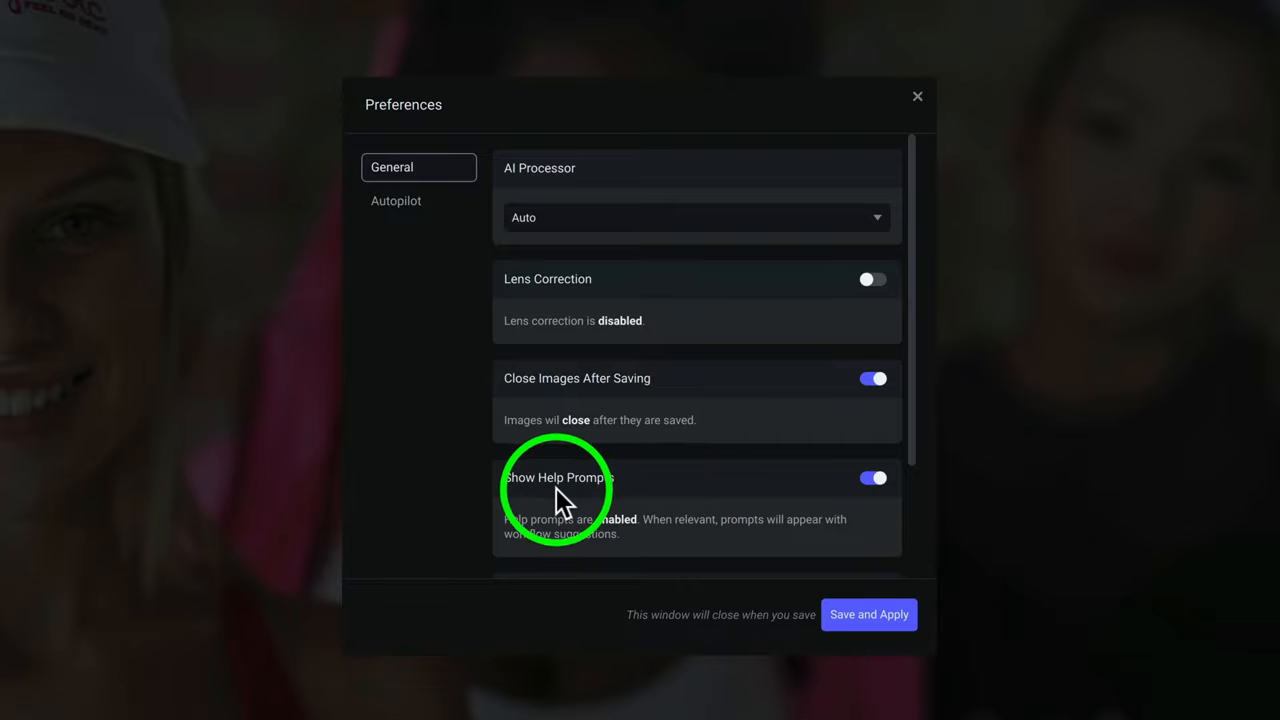
mouse_move(545, 490)
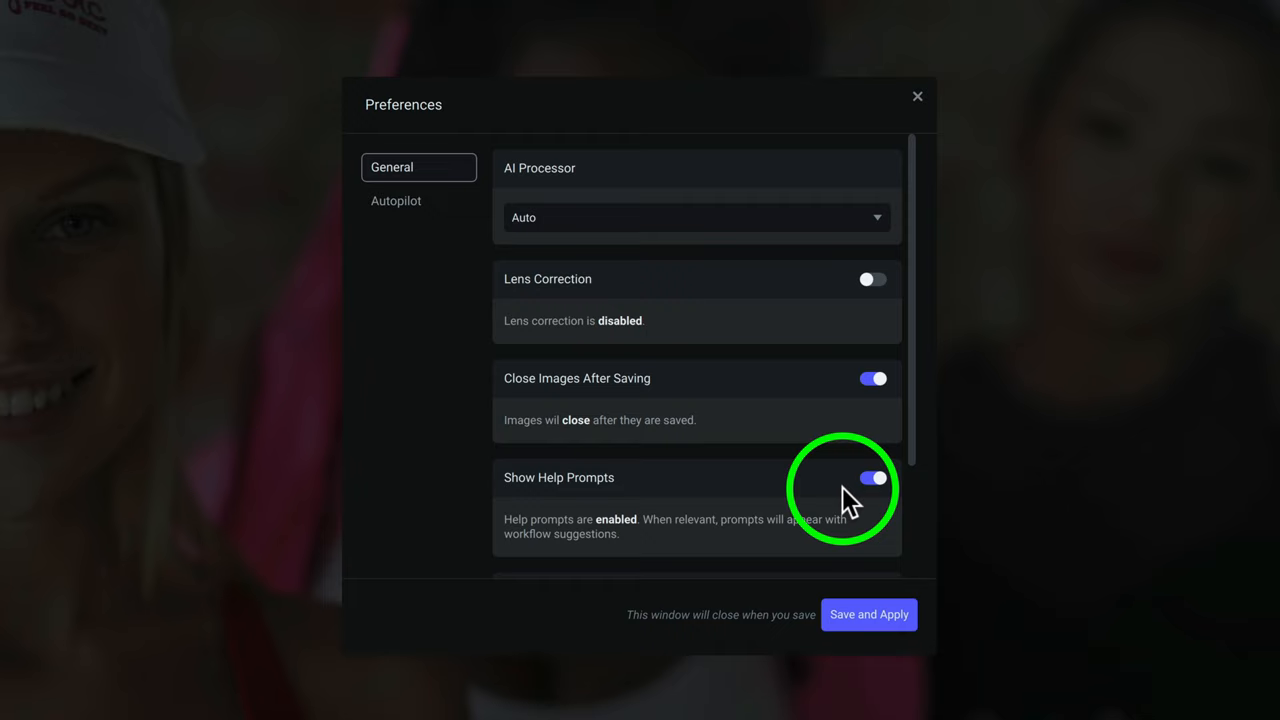
mouse_move(880, 490)
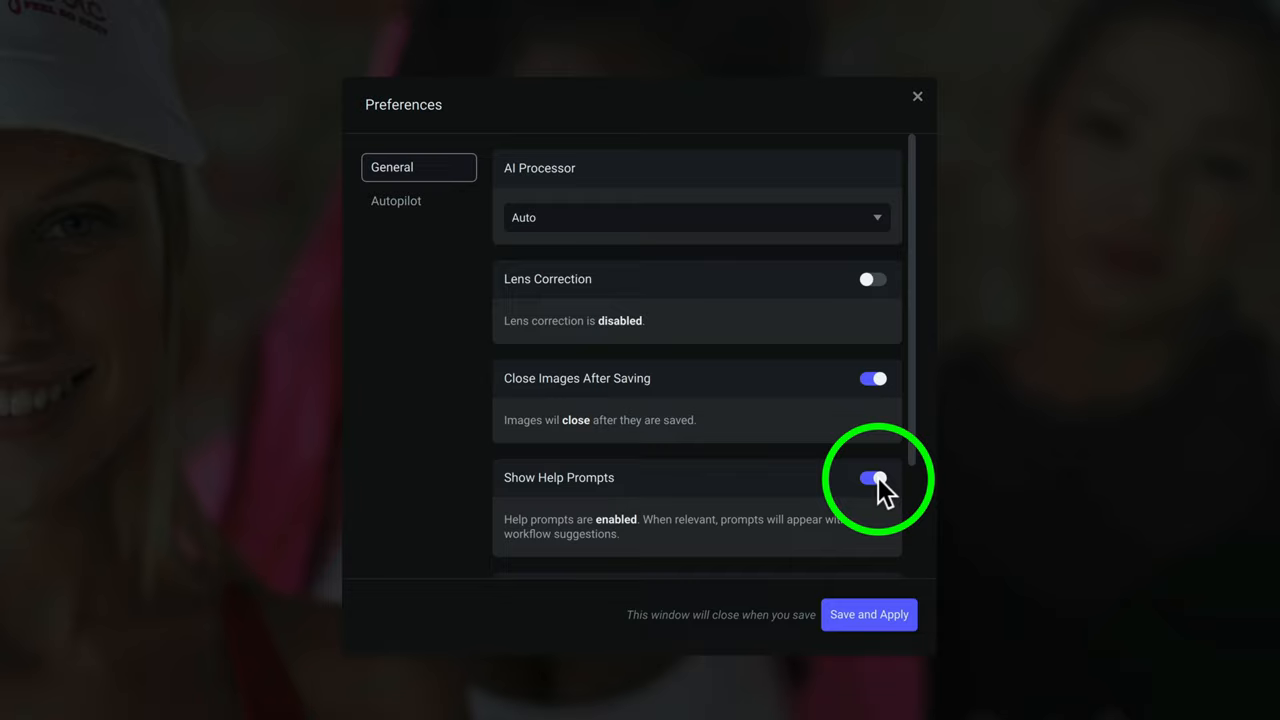
- Review the remaining General preferences, then switch to the Autopilot preferences tab
scroll("down", 3)
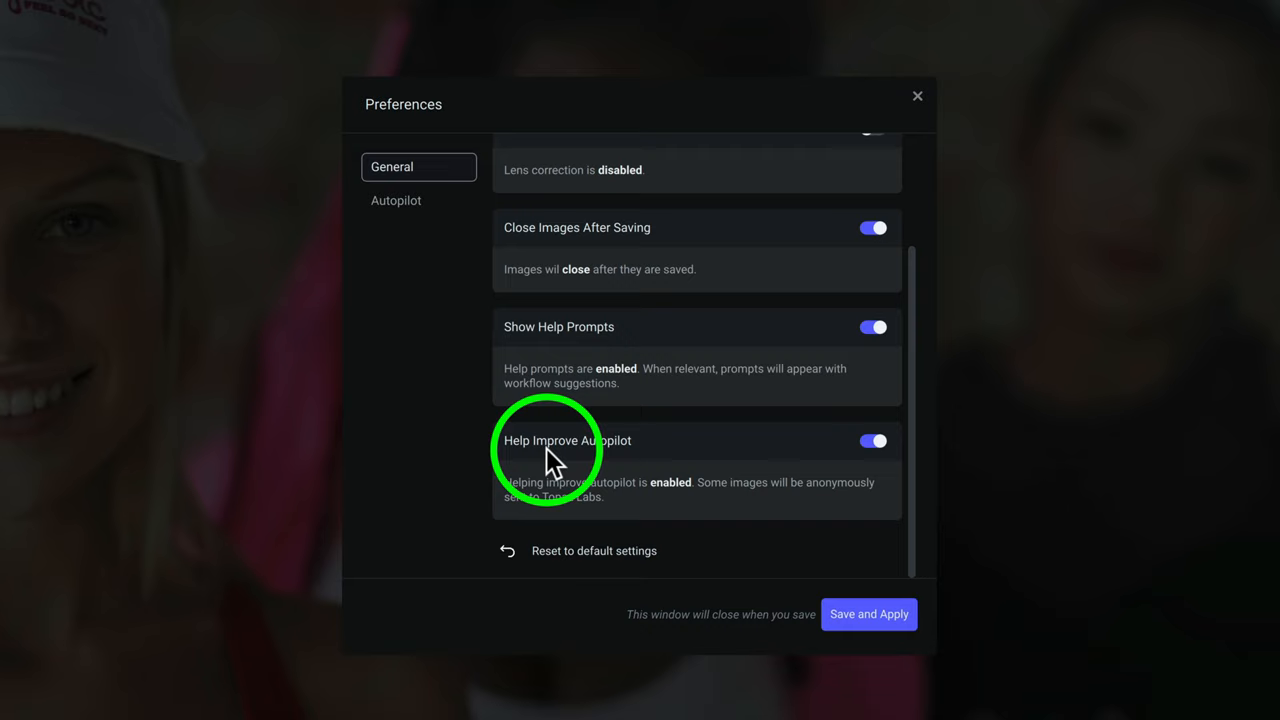
mouse_move(878, 441)
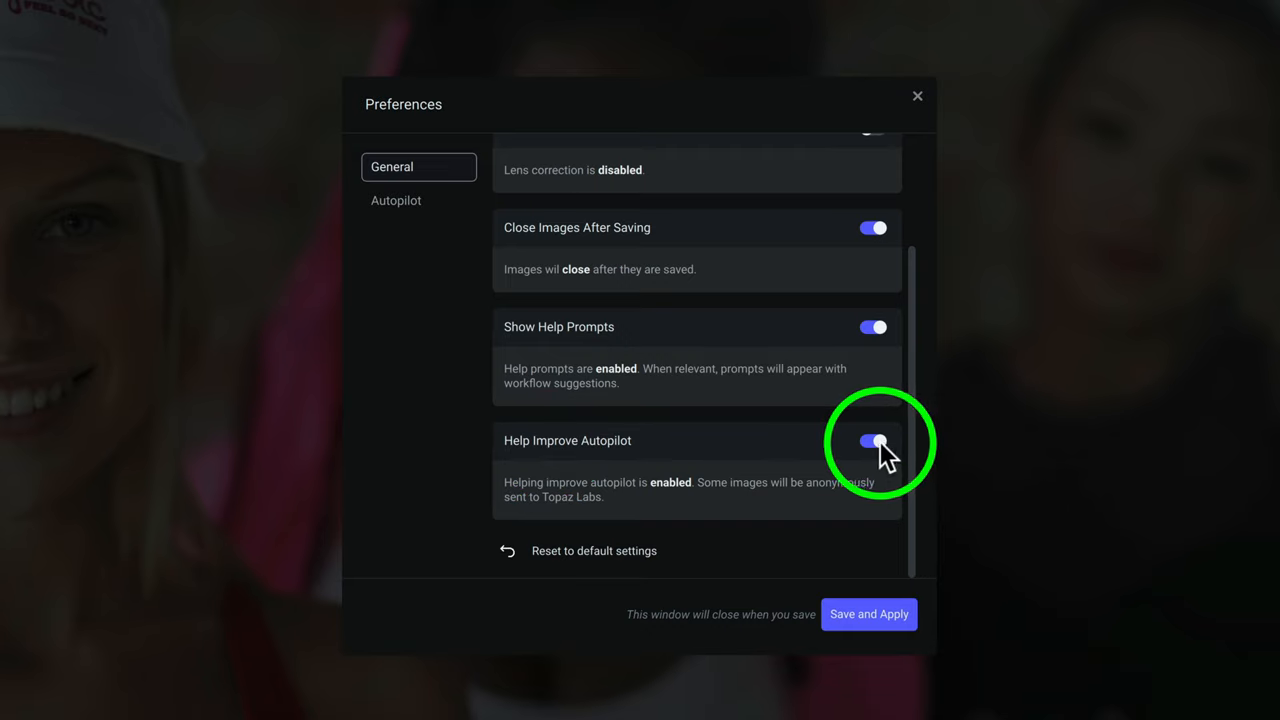
mouse_move(705, 525)
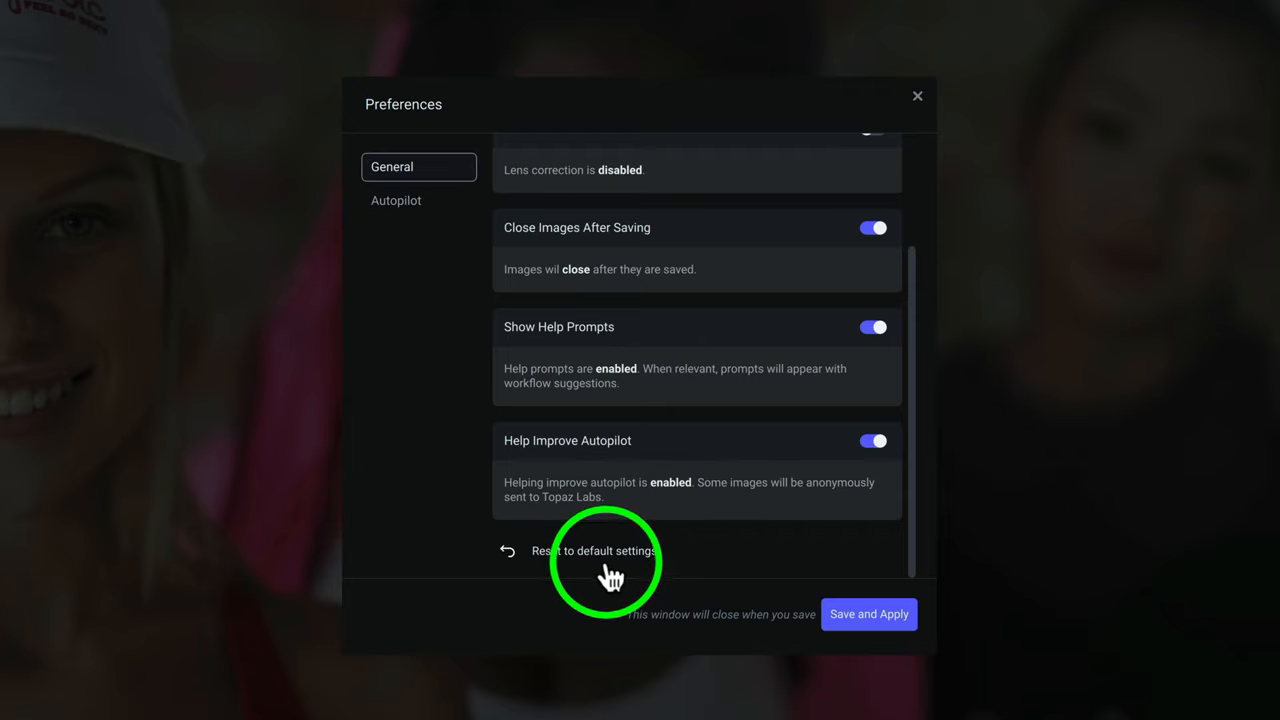
mouse_move(578, 578)
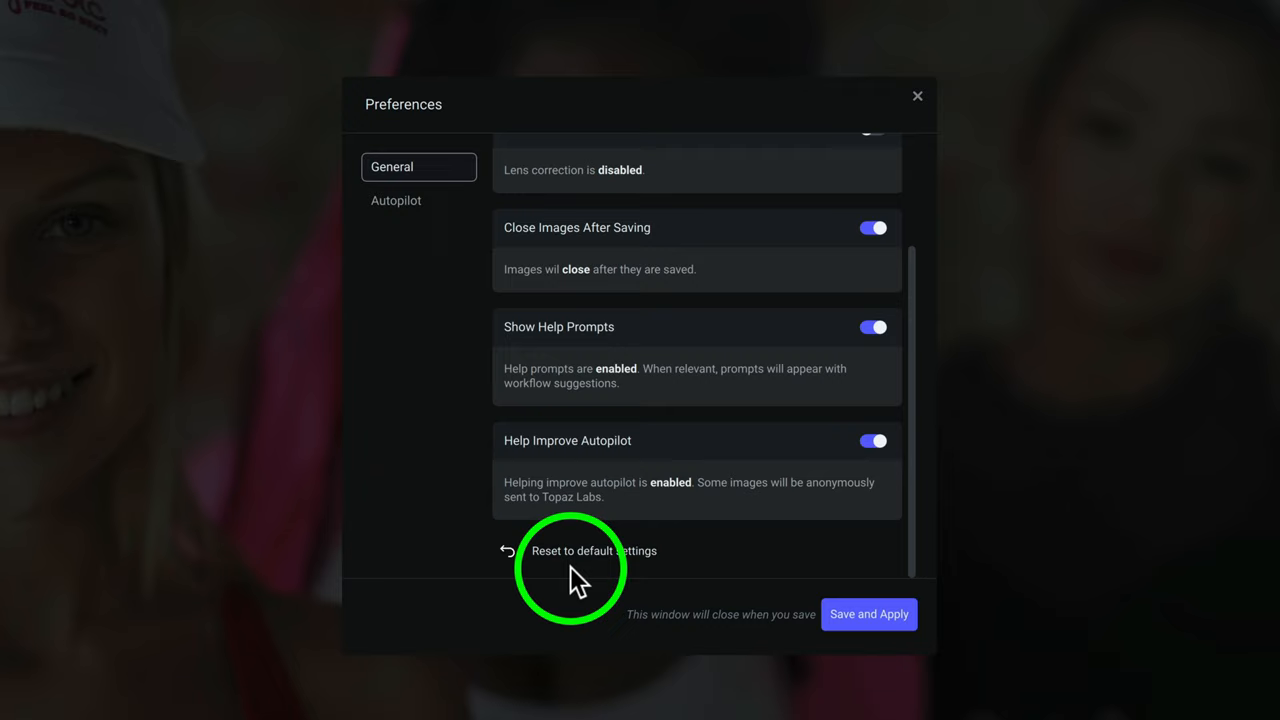
left_click(396, 200)
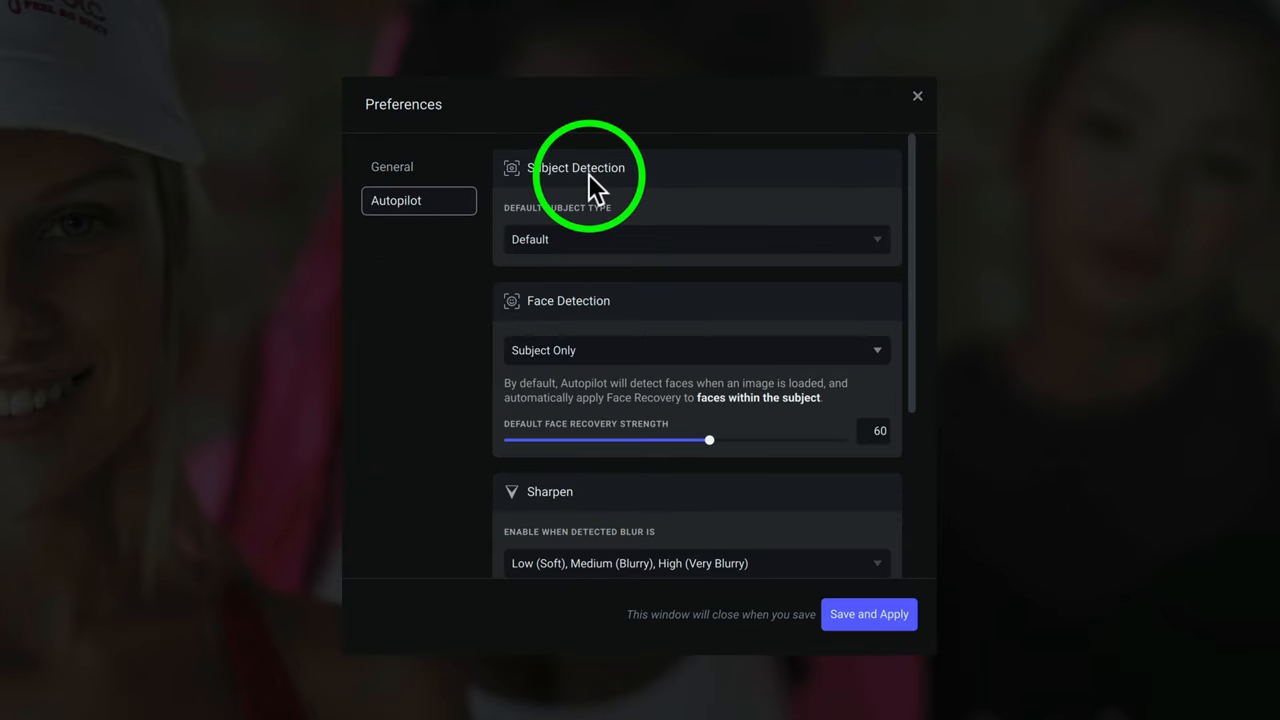
left_click(695, 239)
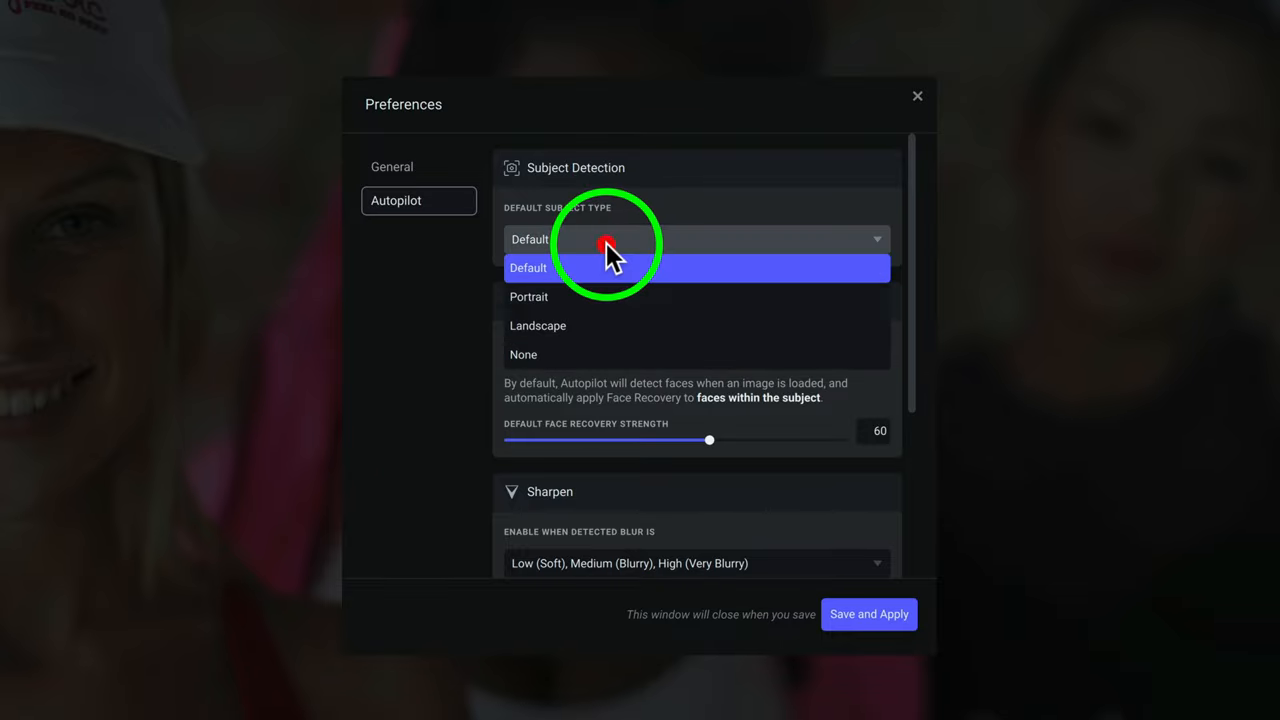
mouse_move(585, 354)
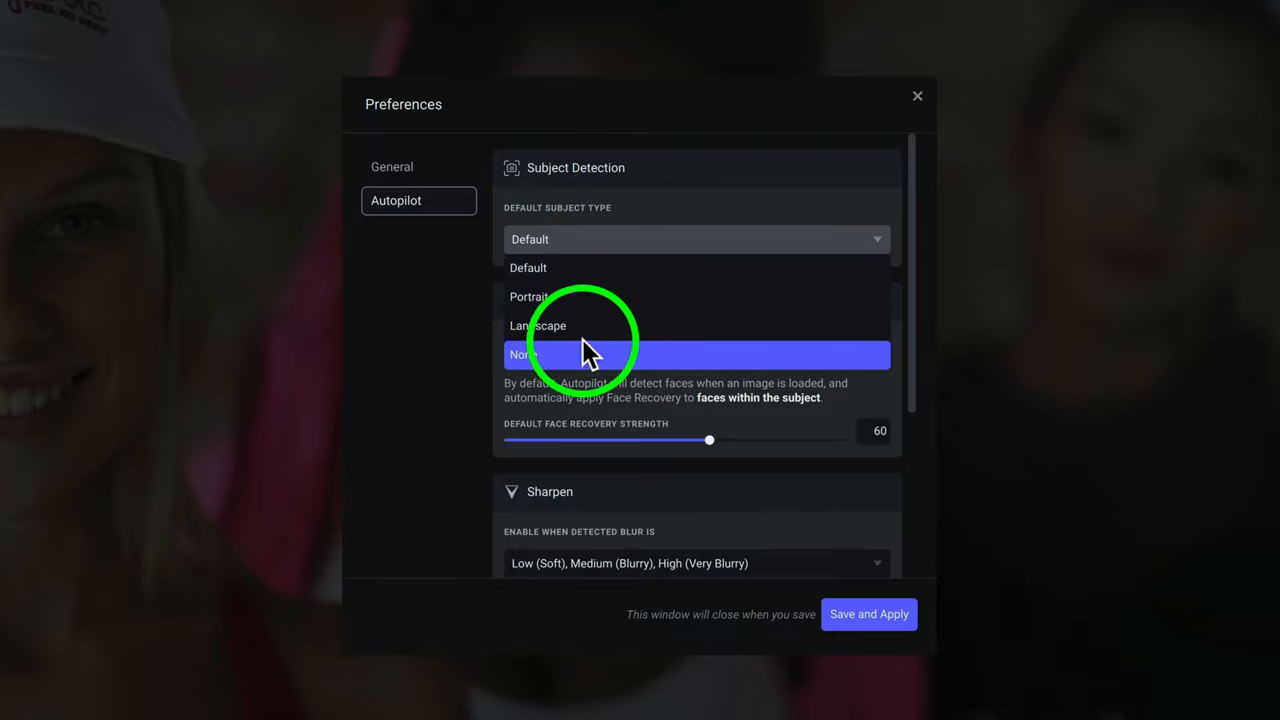
left_click(528, 267)
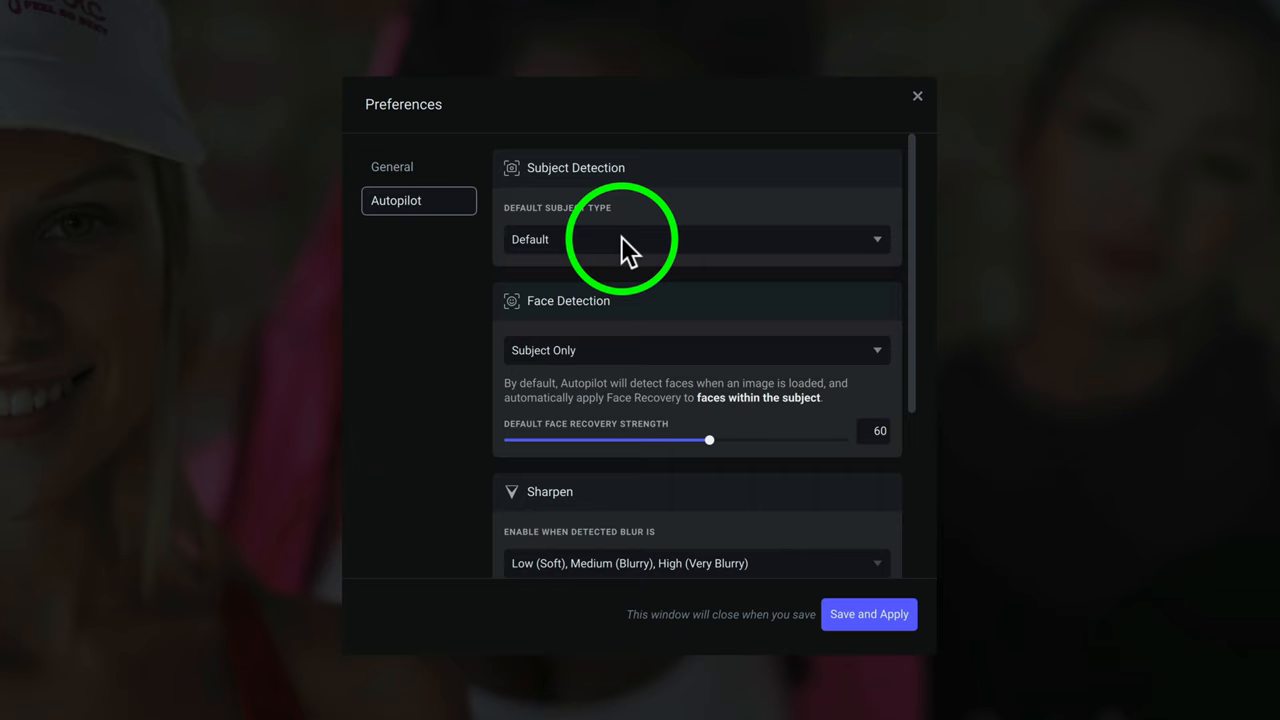
mouse_move(645, 328)
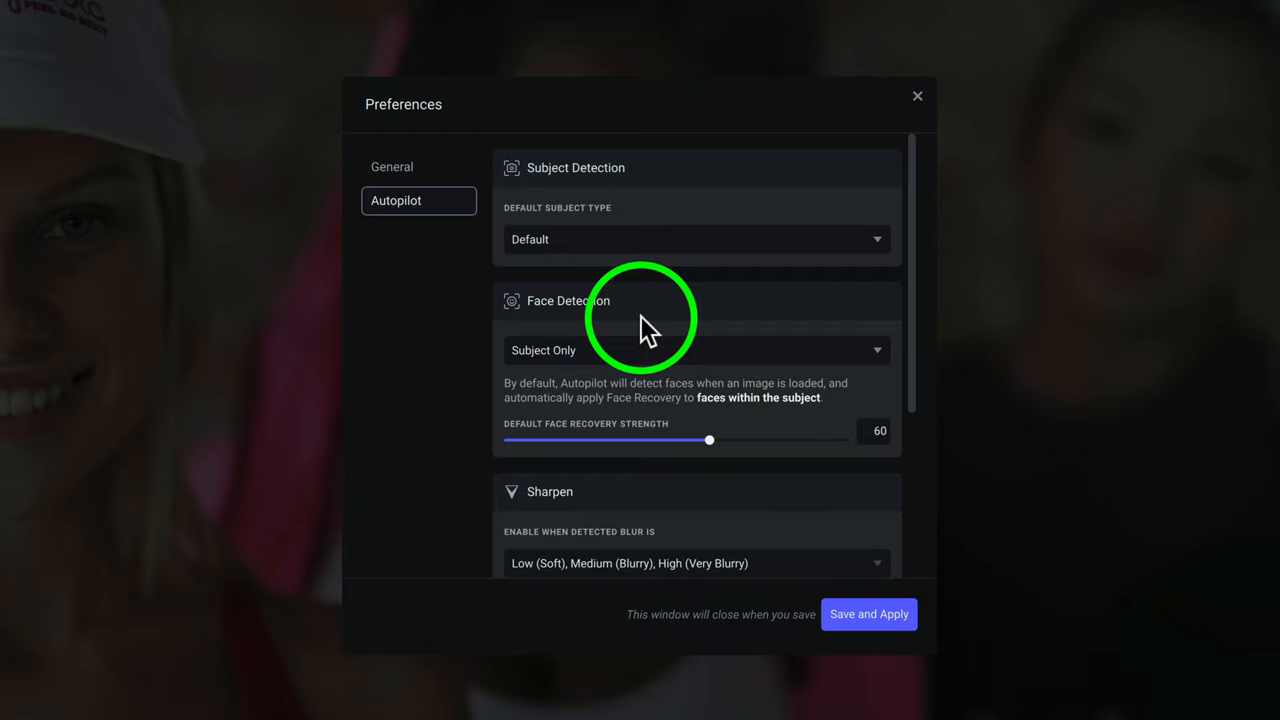
mouse_move(682, 350)
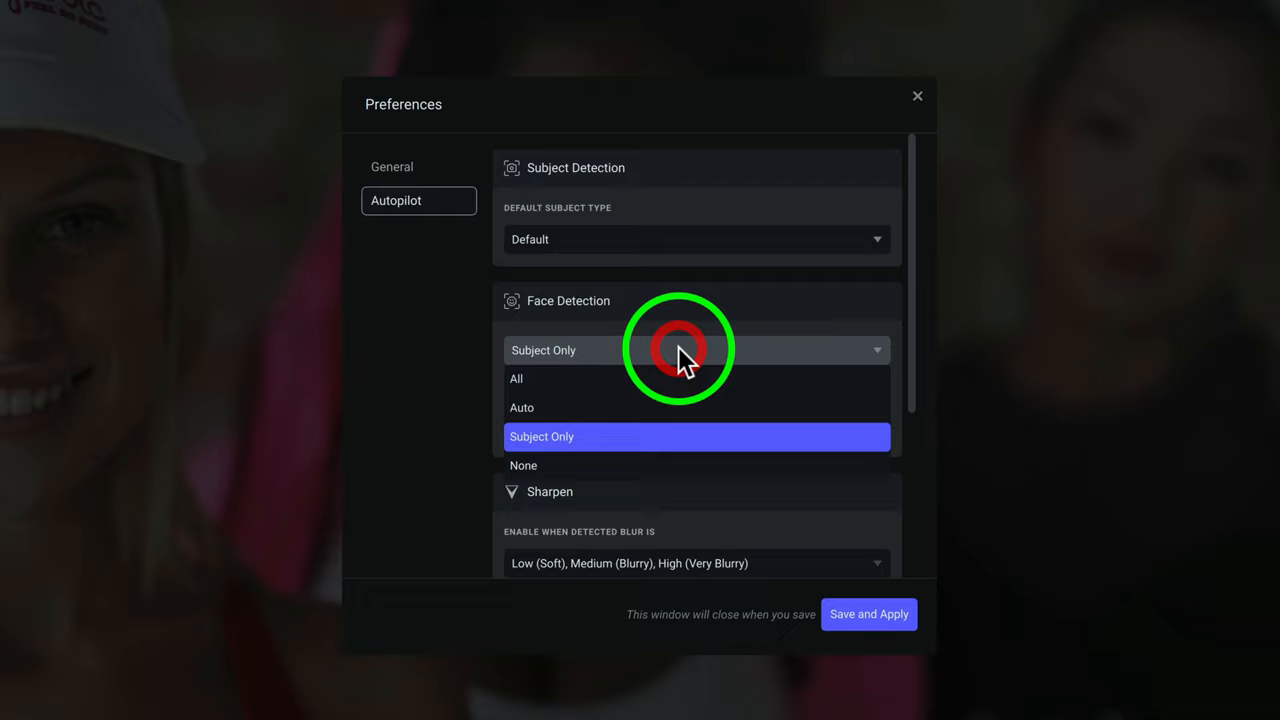
mouse_move(600, 385)
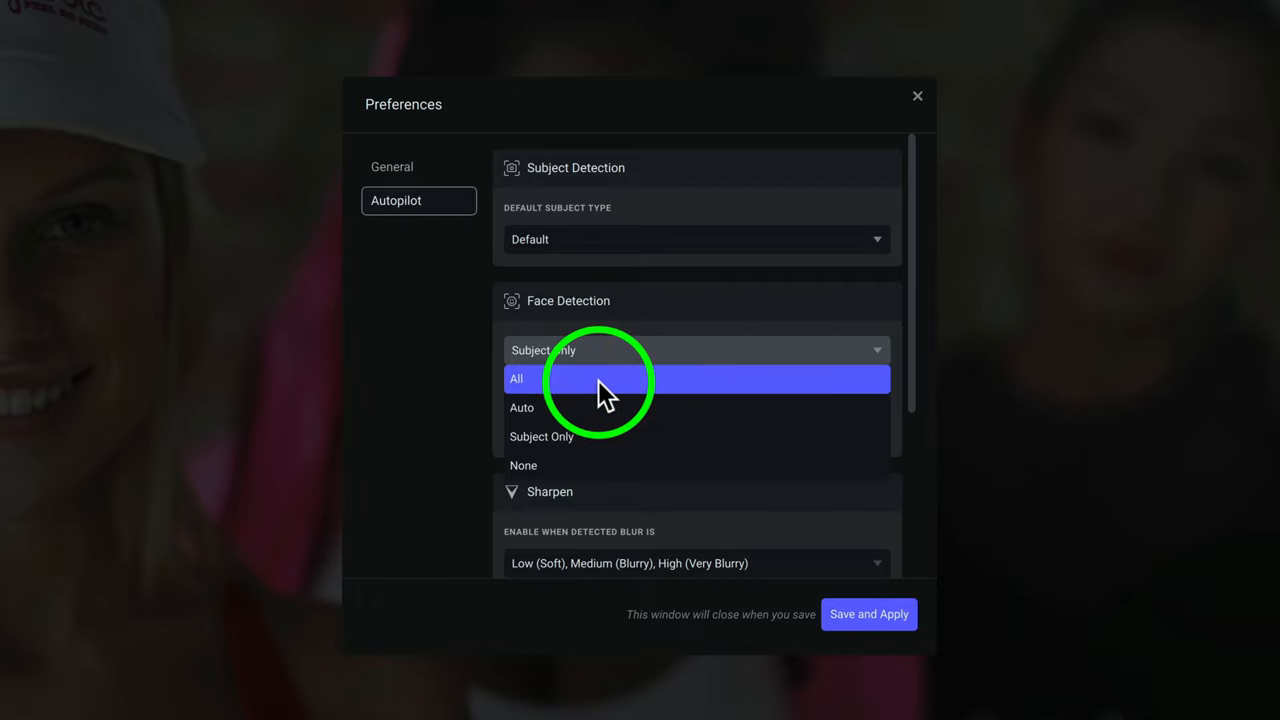
mouse_move(600, 408)
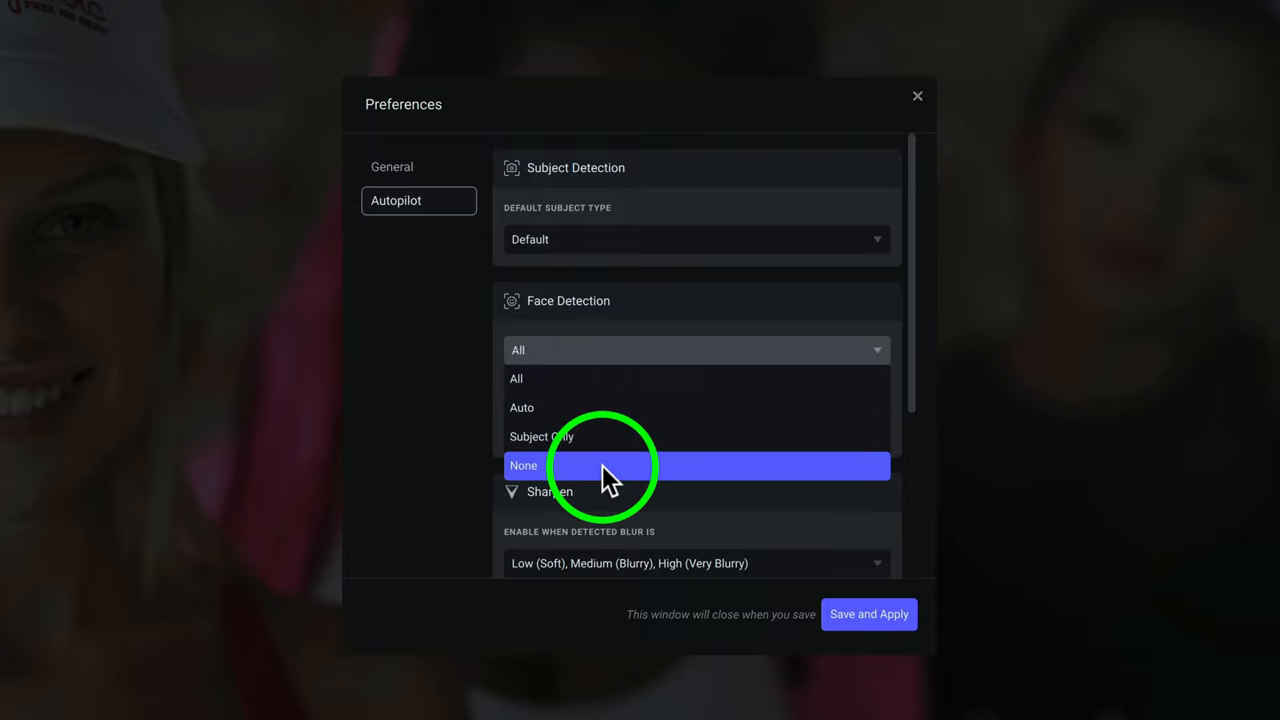
mouse_move(570, 380)
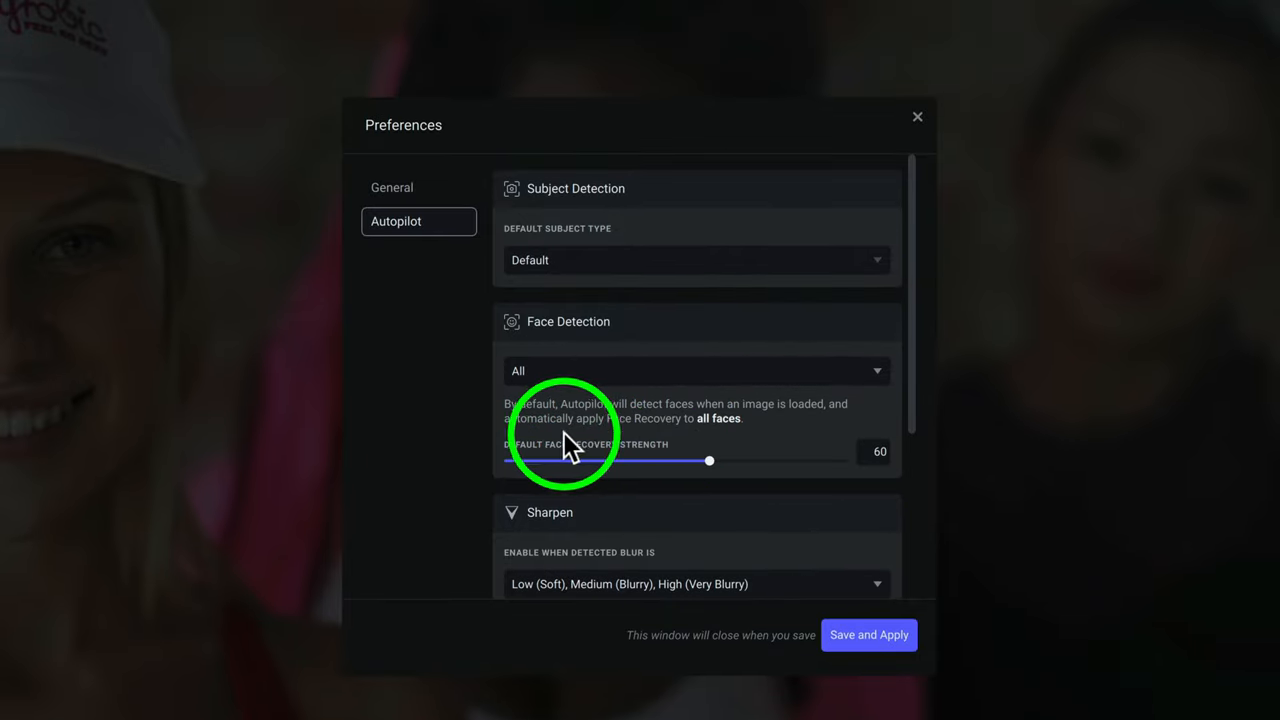
mouse_move(650, 460)
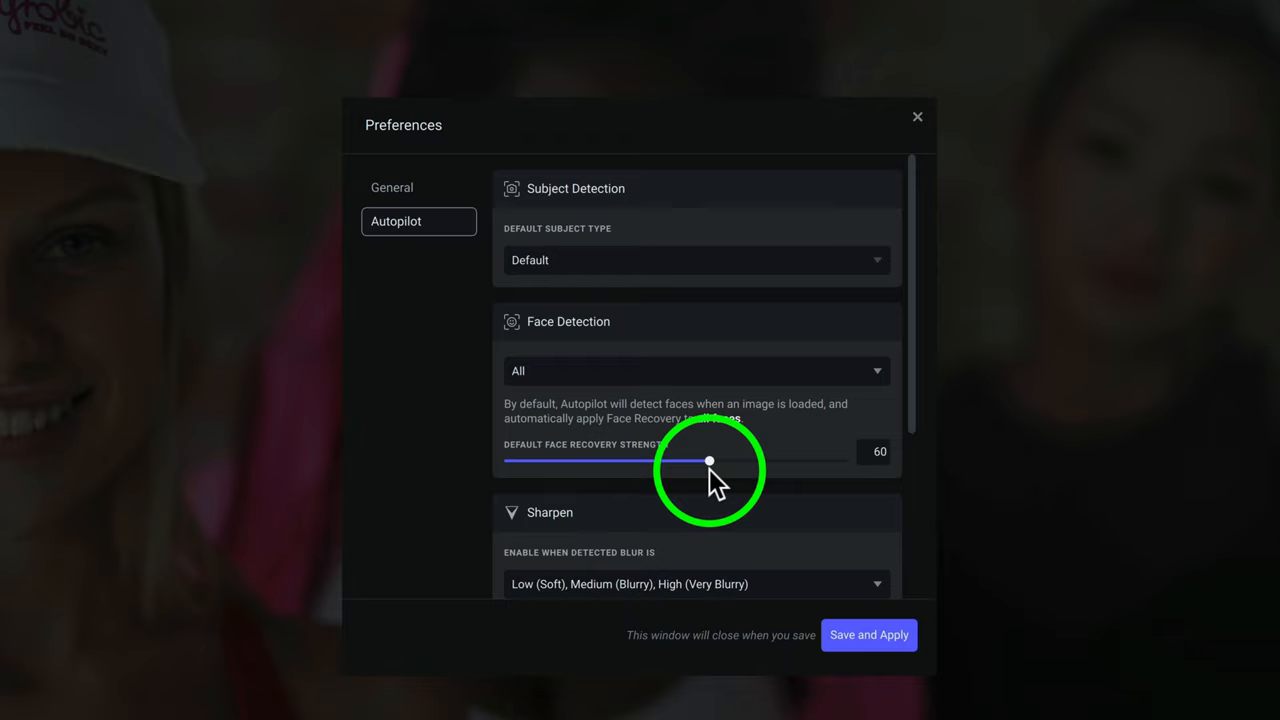
- Set Autopilot Face Detection to All faces and scroll down to the Sharpen defaults
scroll("down", 3)
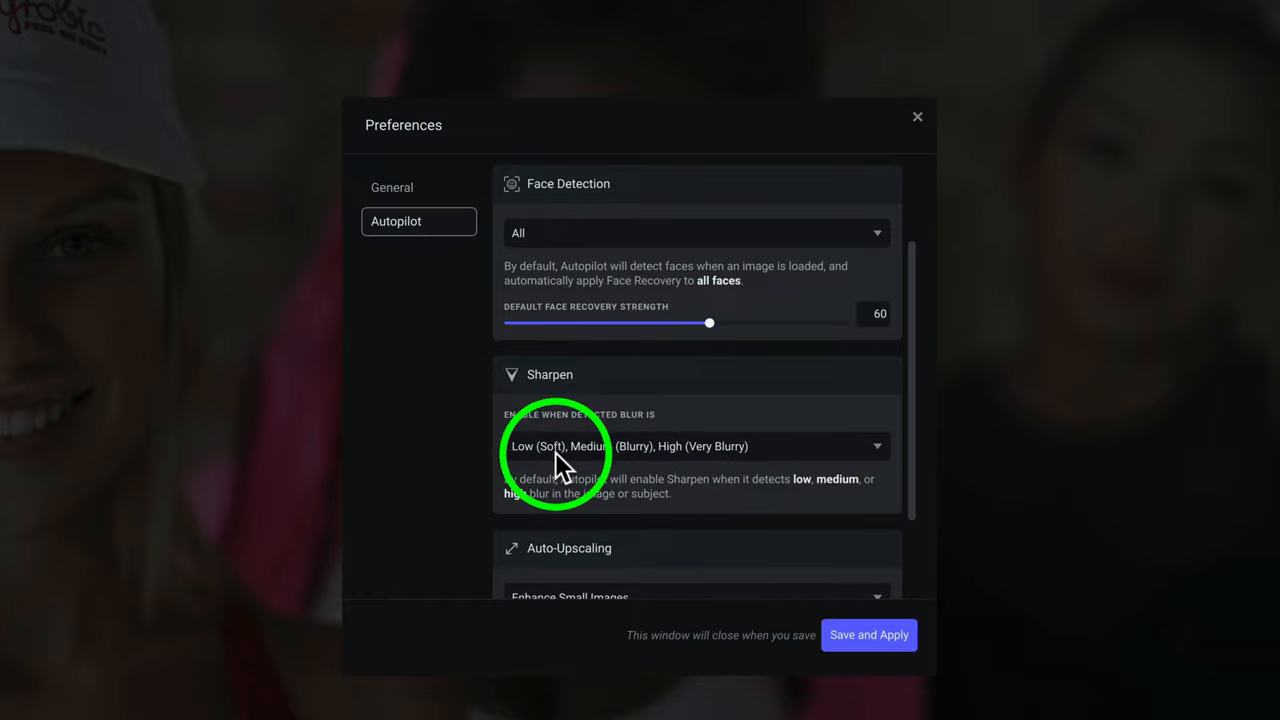
mouse_move(680, 460)
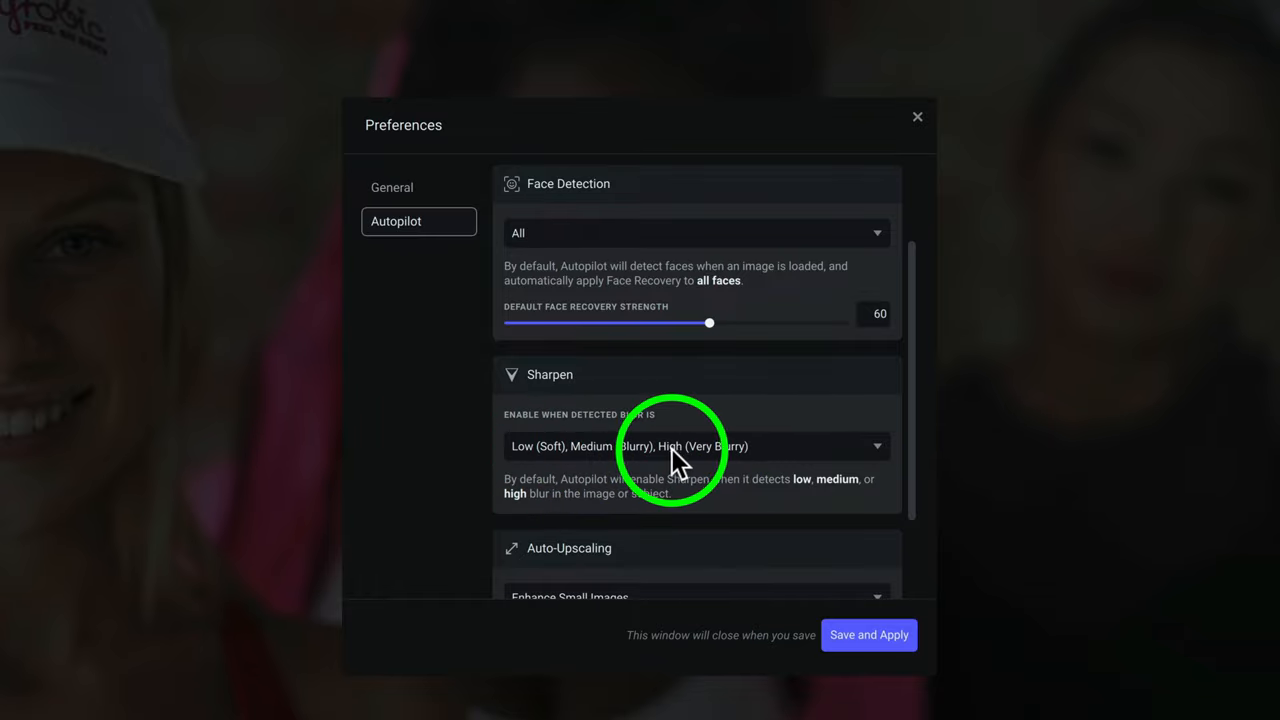
left_click(695, 446)
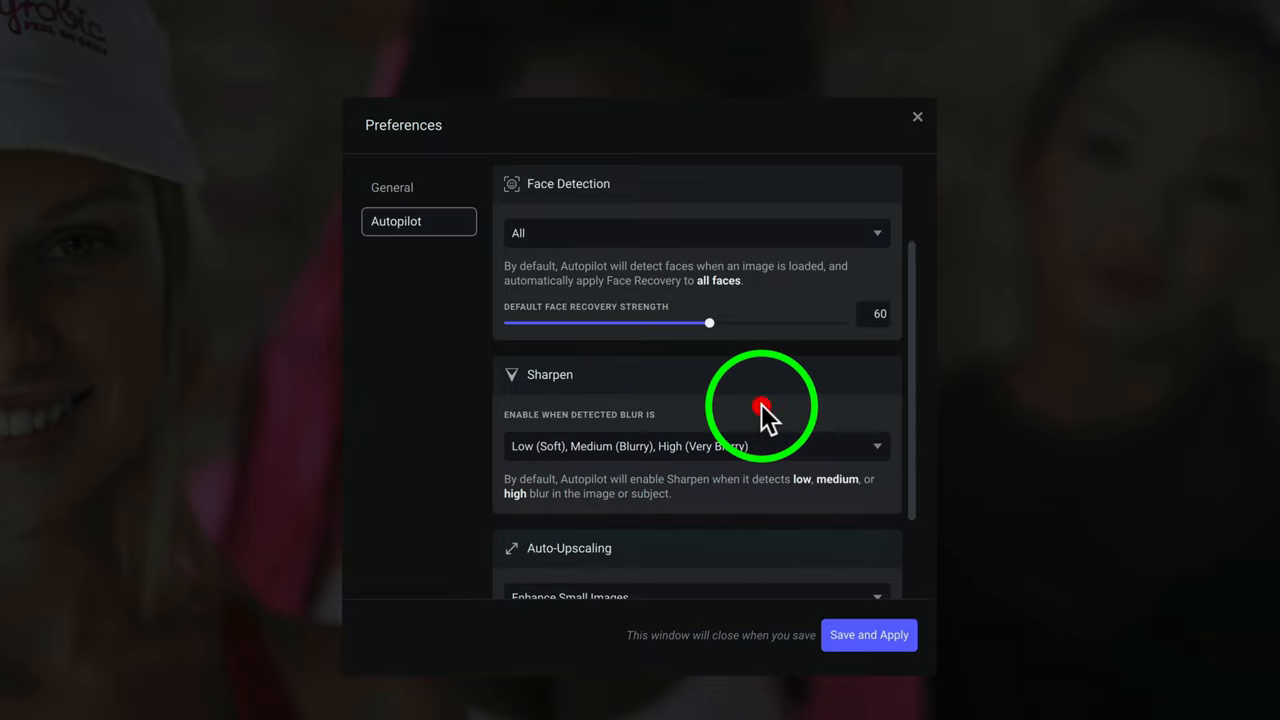
scroll("down", 3)
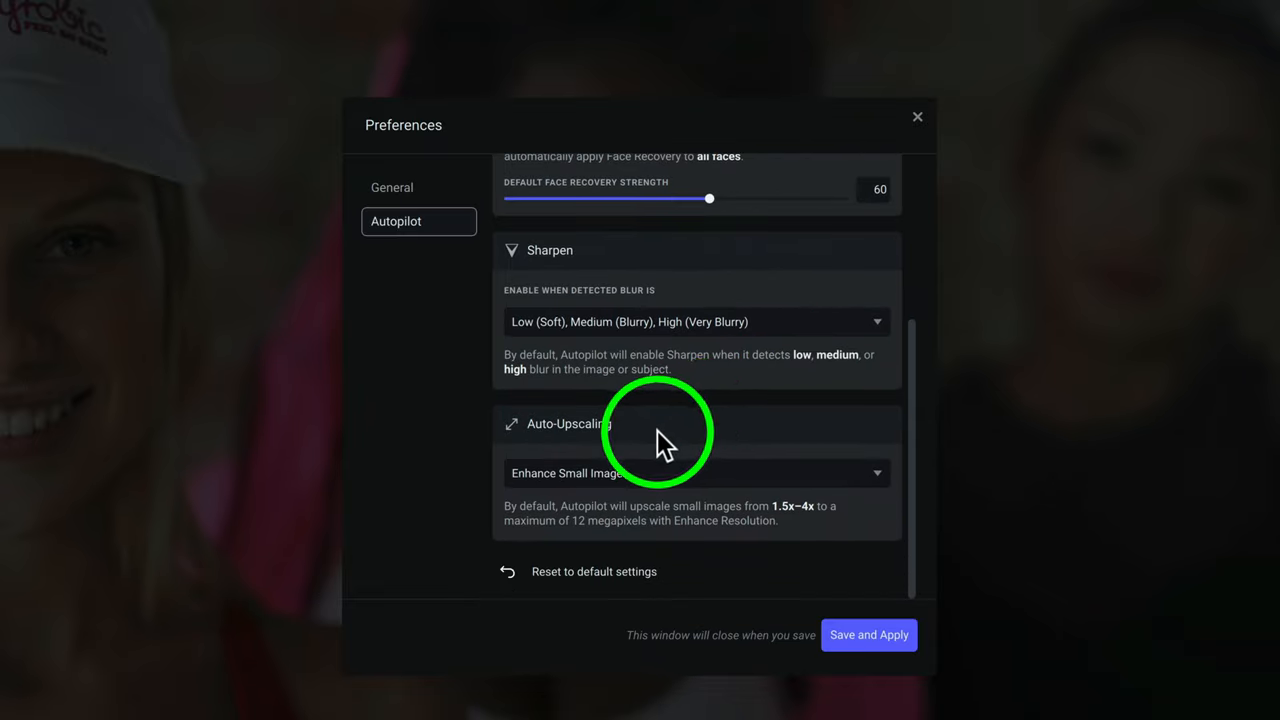
mouse_move(570, 500)
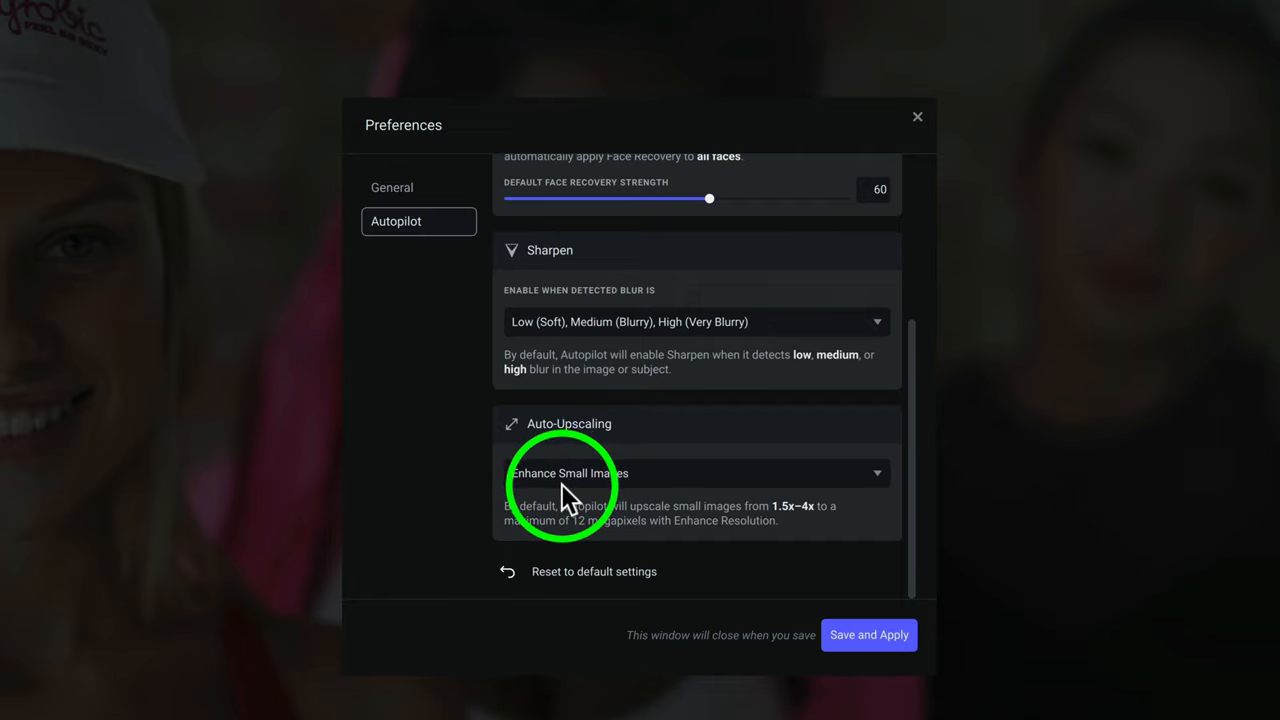
mouse_move(655, 487)
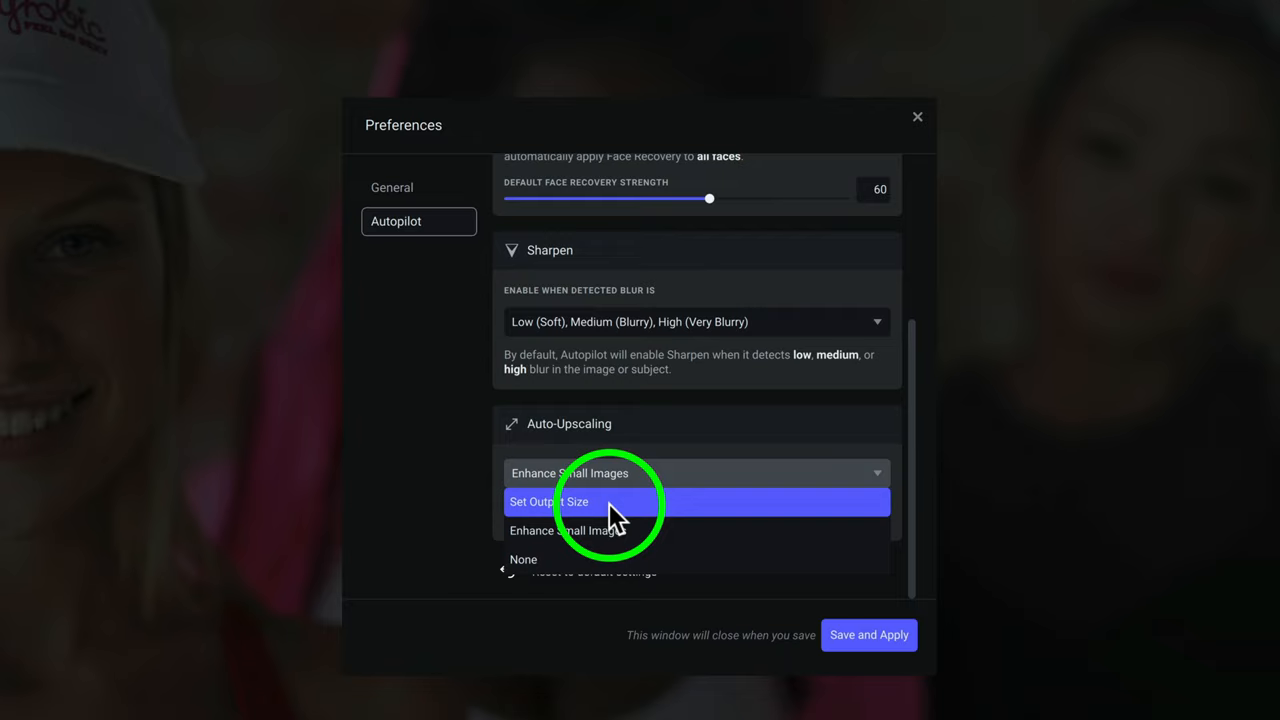
- Keep Enhance Small Images for Auto-Upscaling and save the Autopilot preferences
left_click(570, 530)
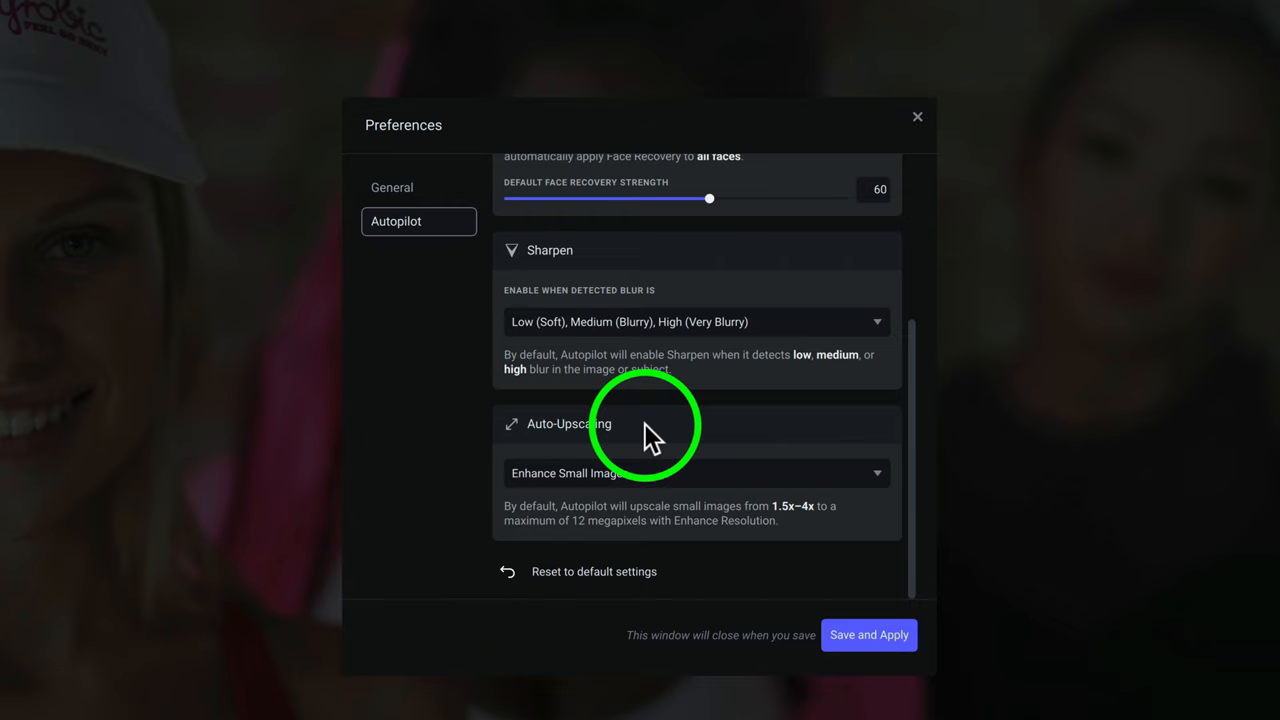
mouse_move(594, 588)
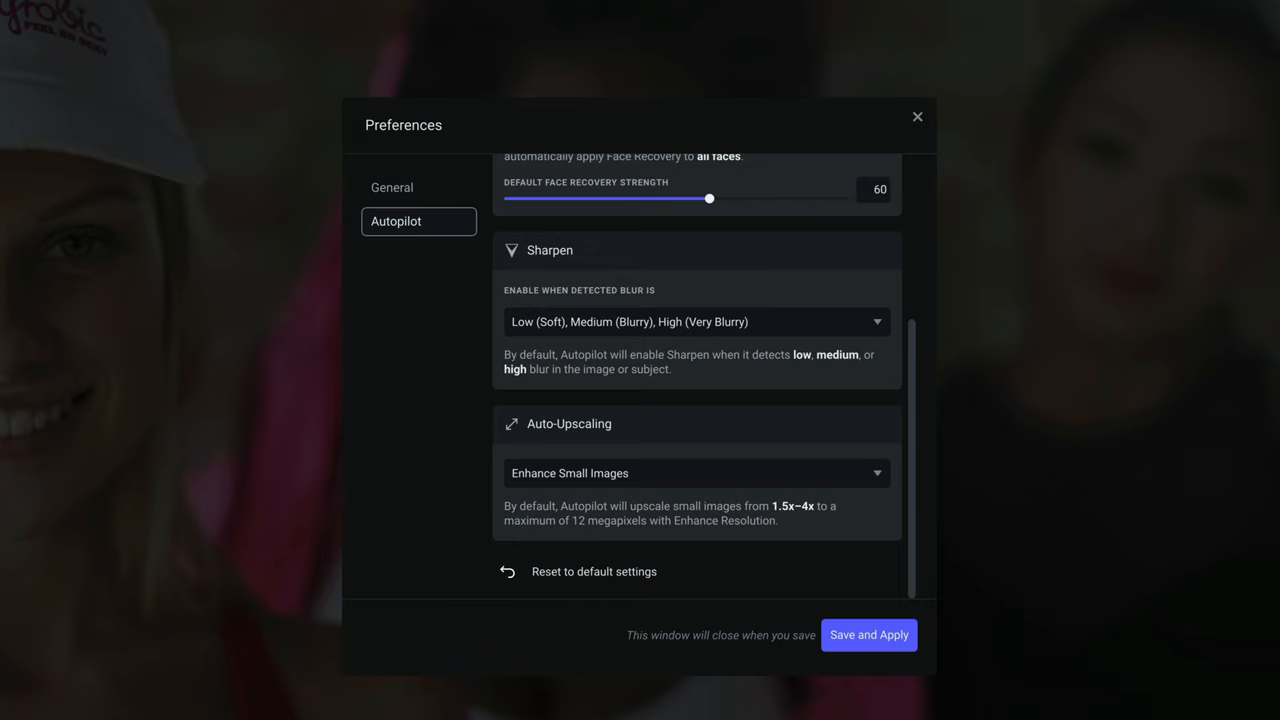
left_click(868, 635)
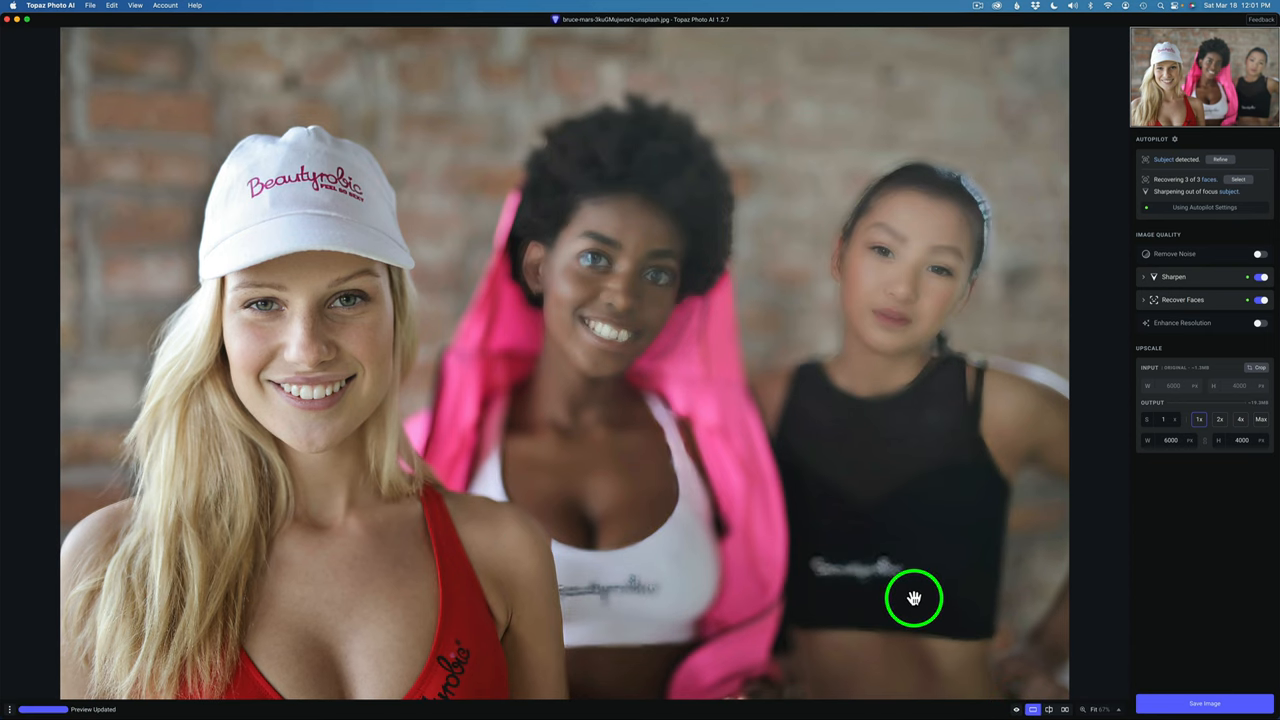
left_click_drag(913, 598, 645, 345)
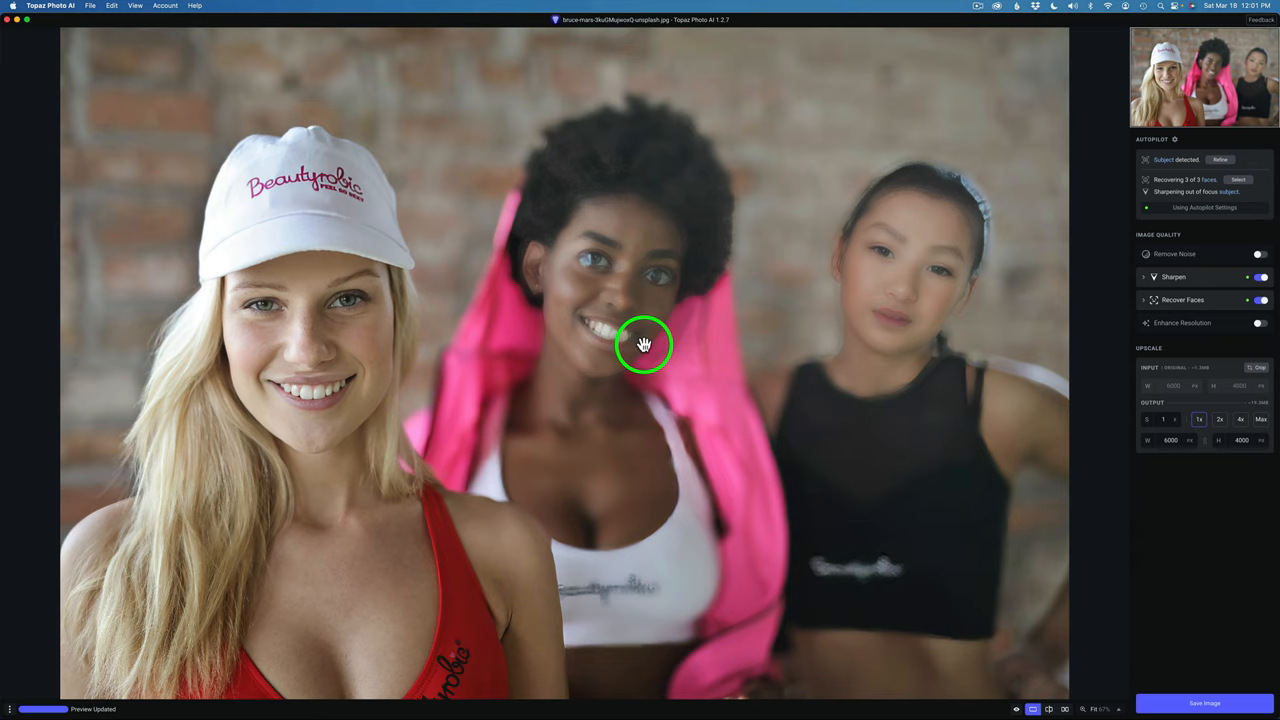
mouse_move(632, 329)
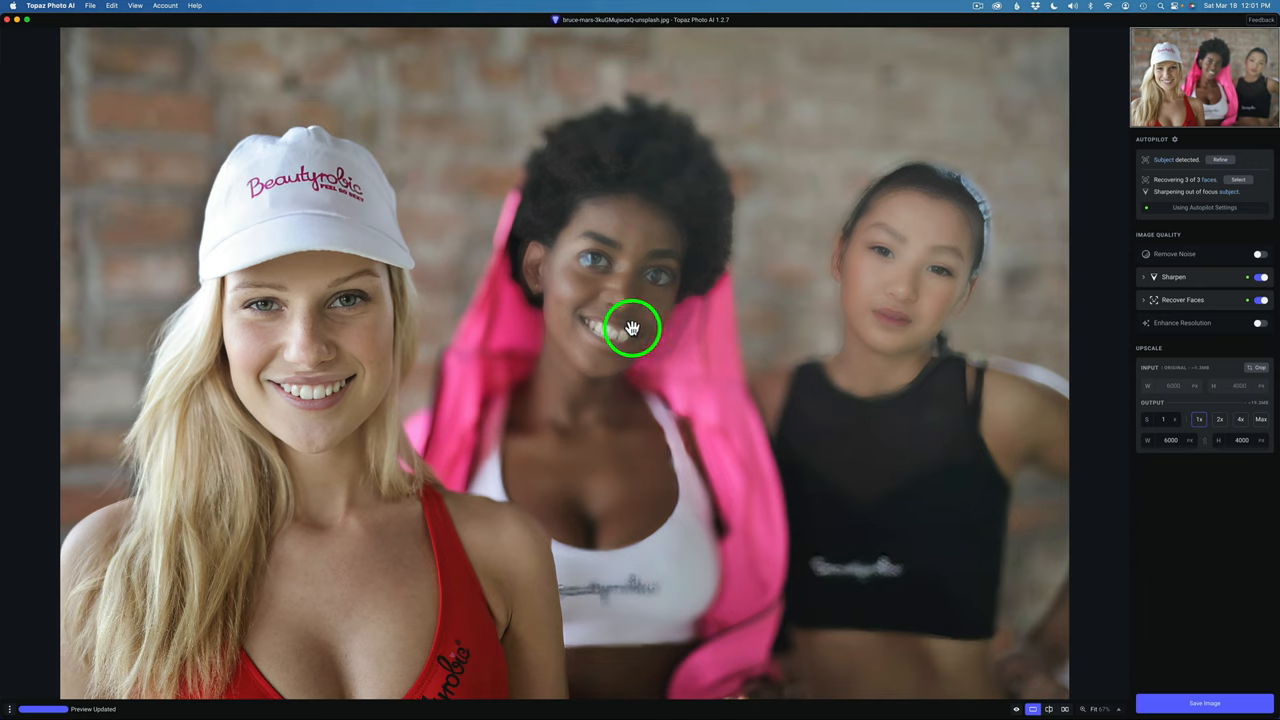
mouse_move(1008, 580)
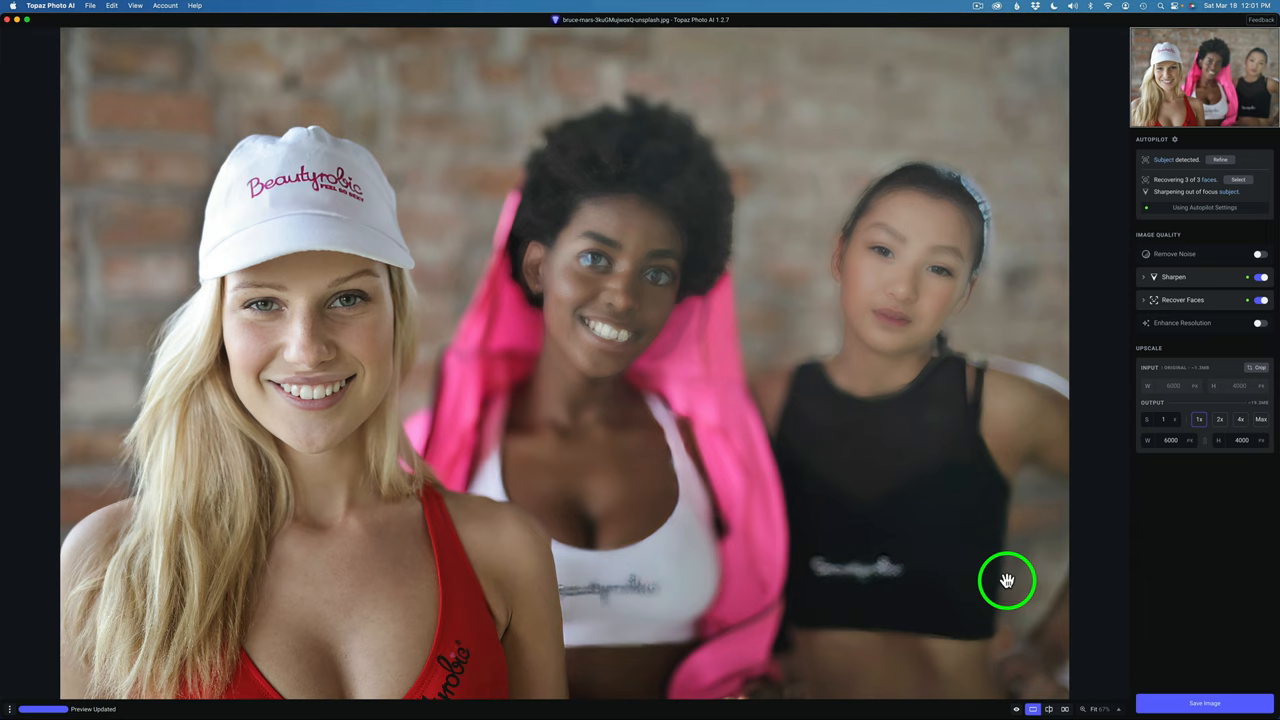
left_click(1018, 709)
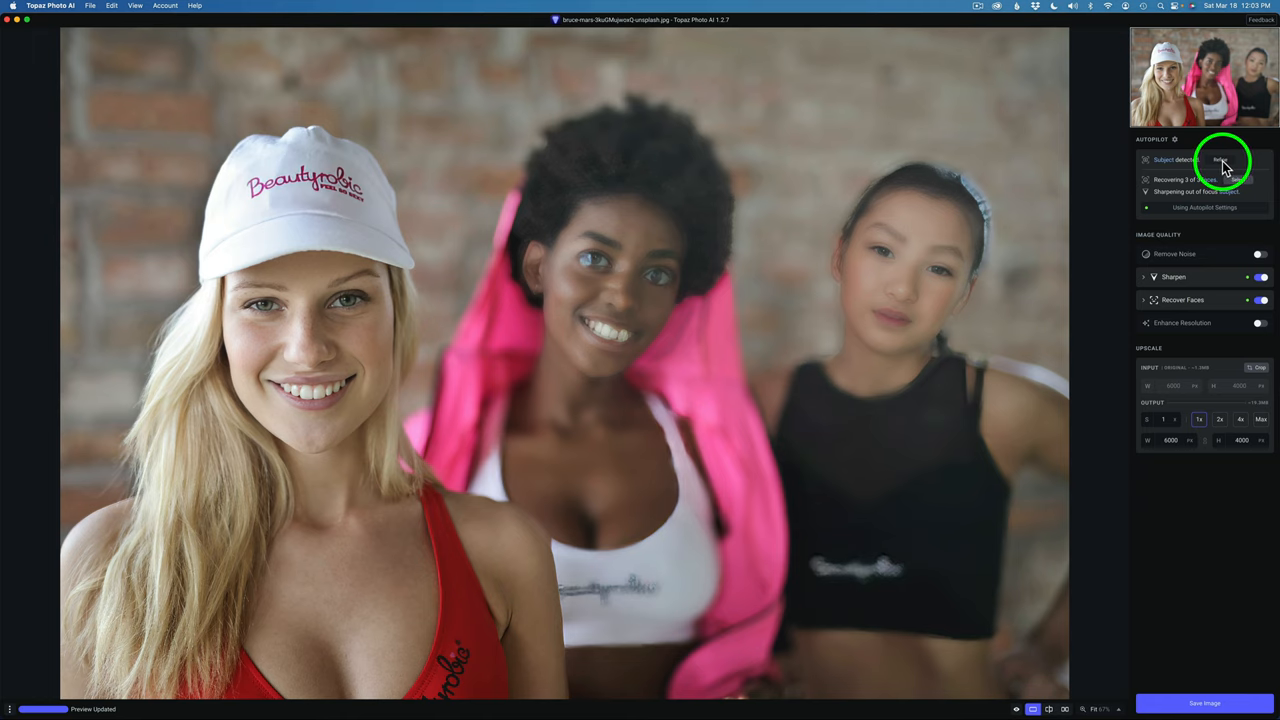
- Refine the subject mask by brushing over the front woman's cap and body, then apply
left_click(1220, 159)
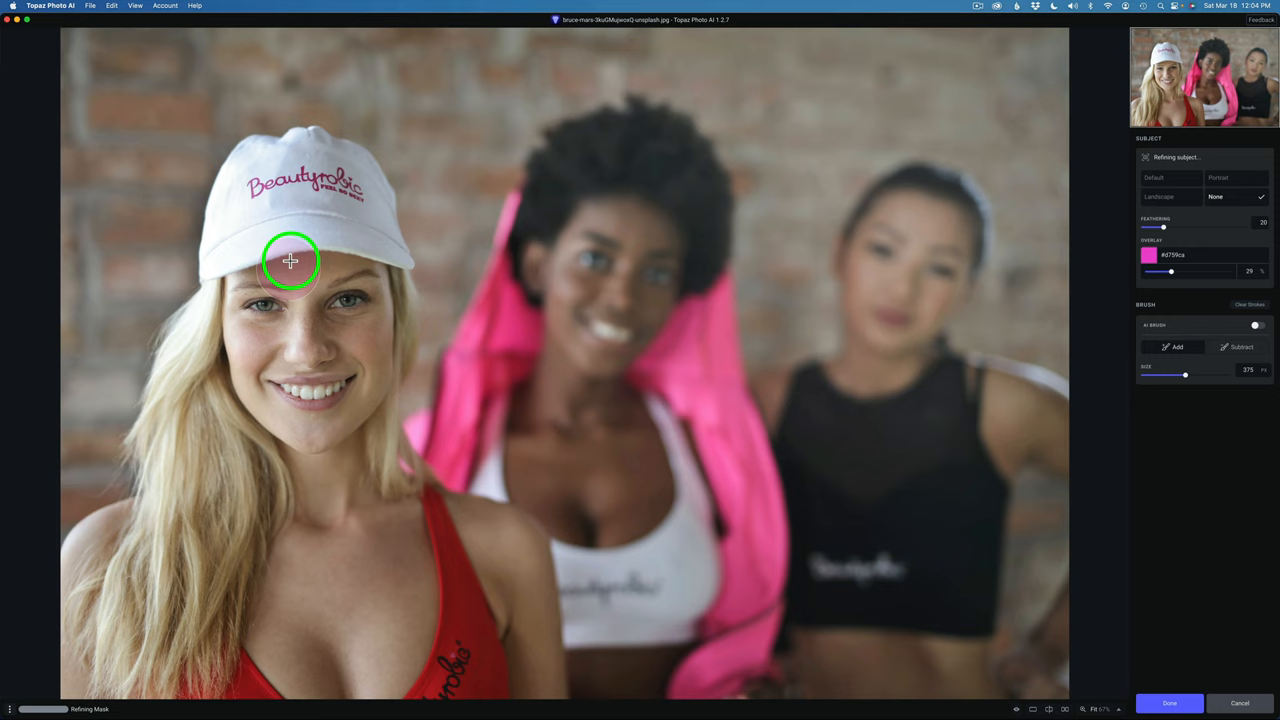
left_click_drag(290, 261, 251, 247)
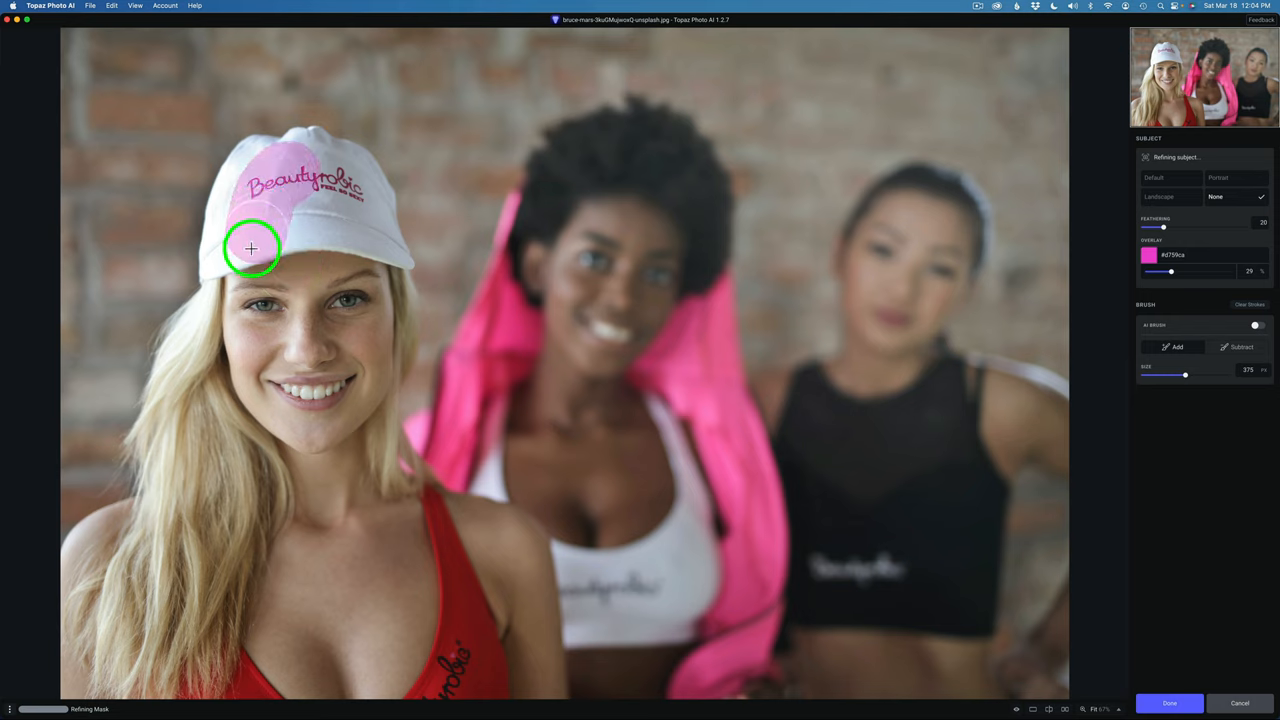
left_click_drag(251, 248, 357, 389)
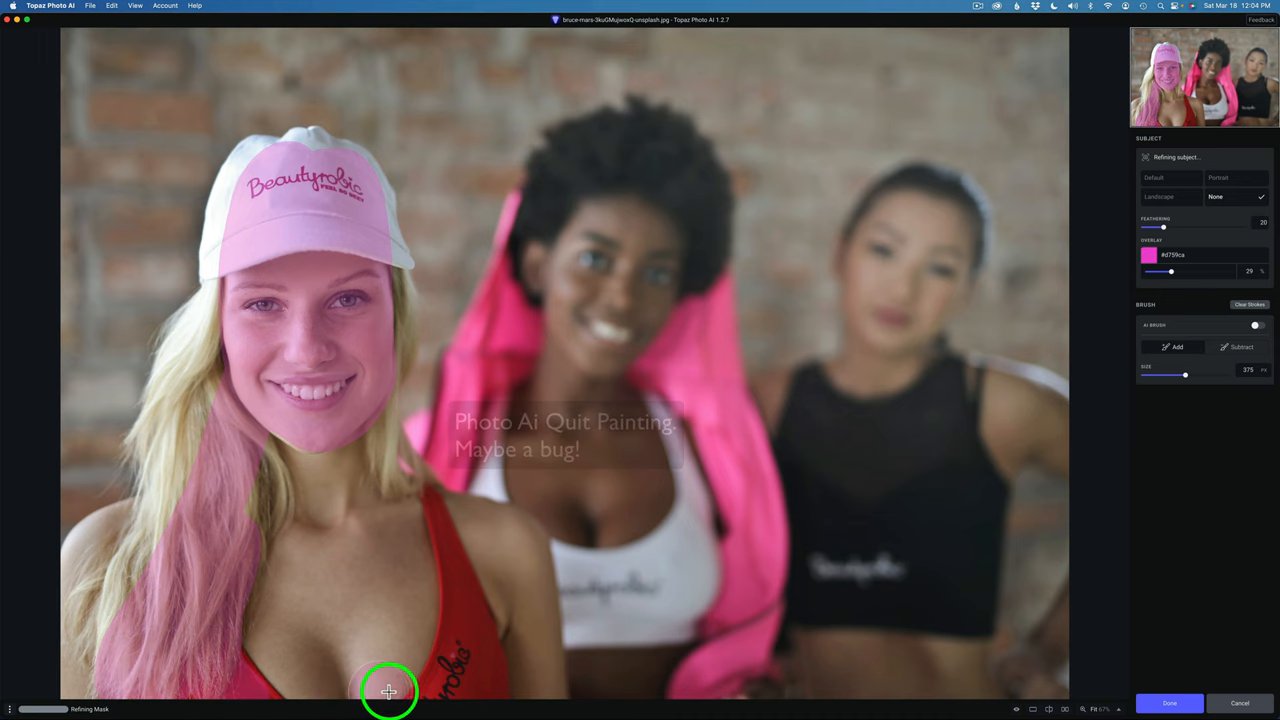
mouse_move(440, 570)
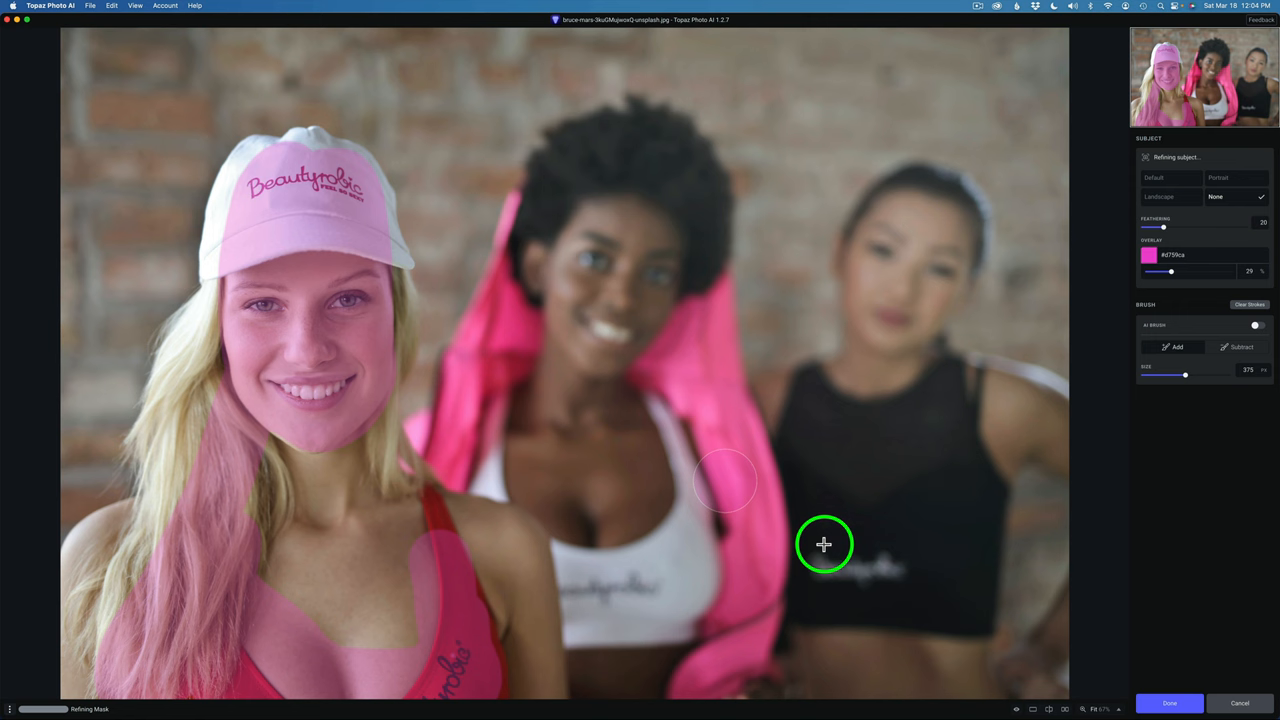
left_click(1169, 703)
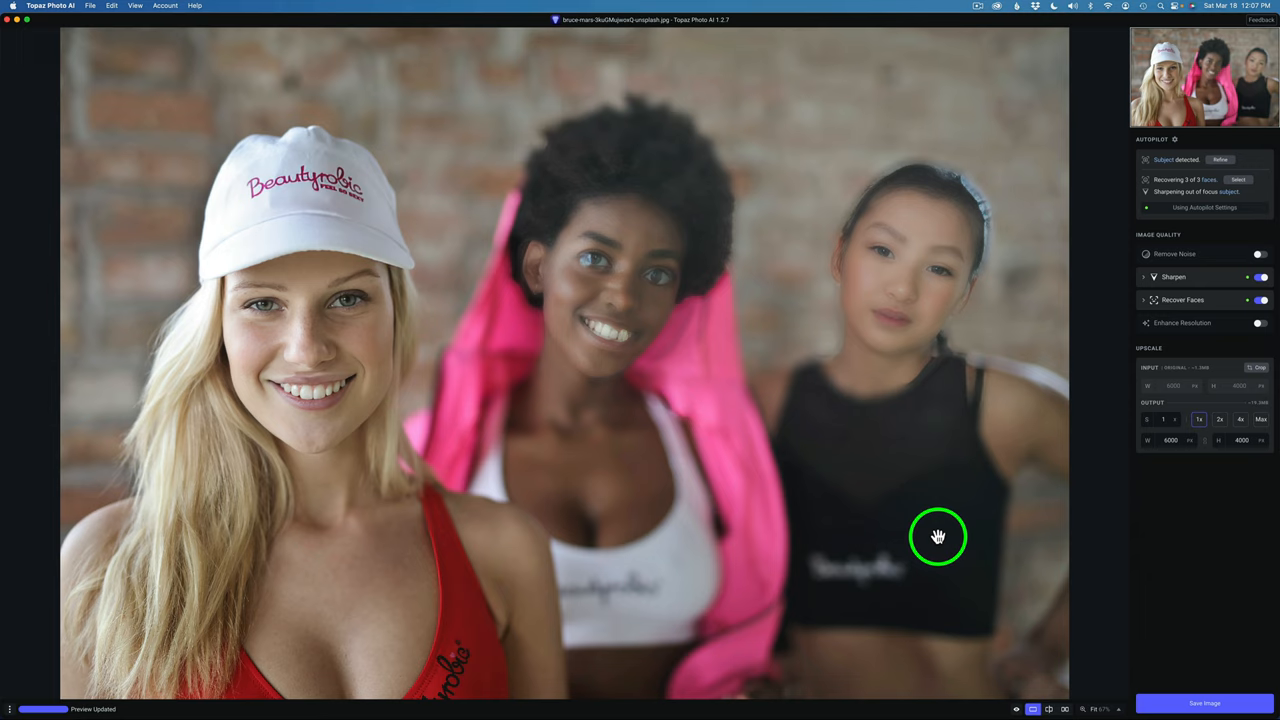
mouse_move(899, 270)
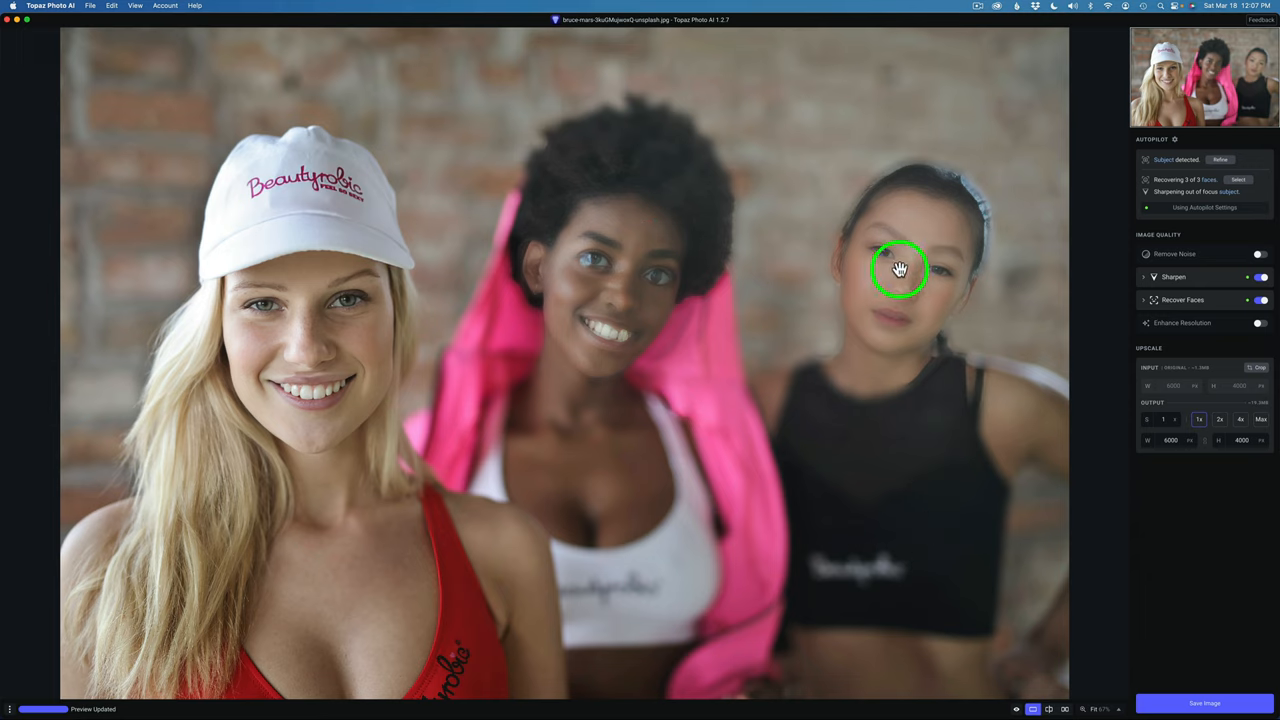
mouse_move(820, 271)
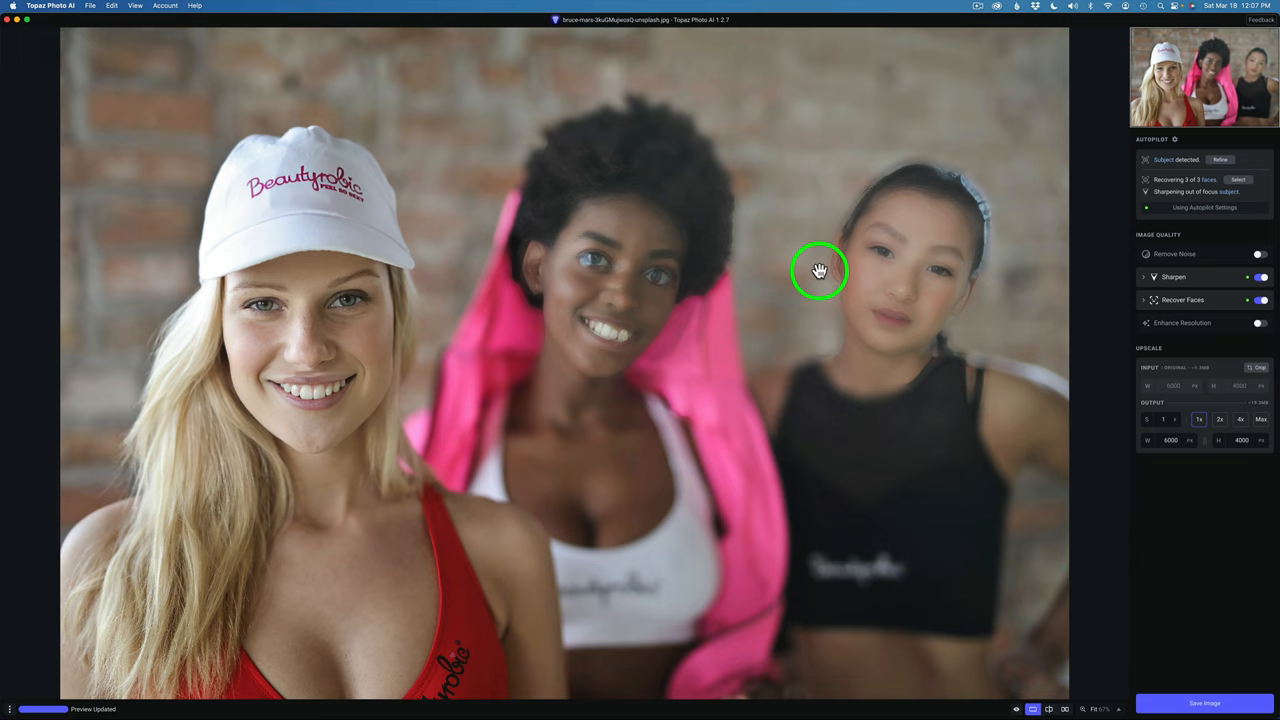
mouse_move(898, 273)
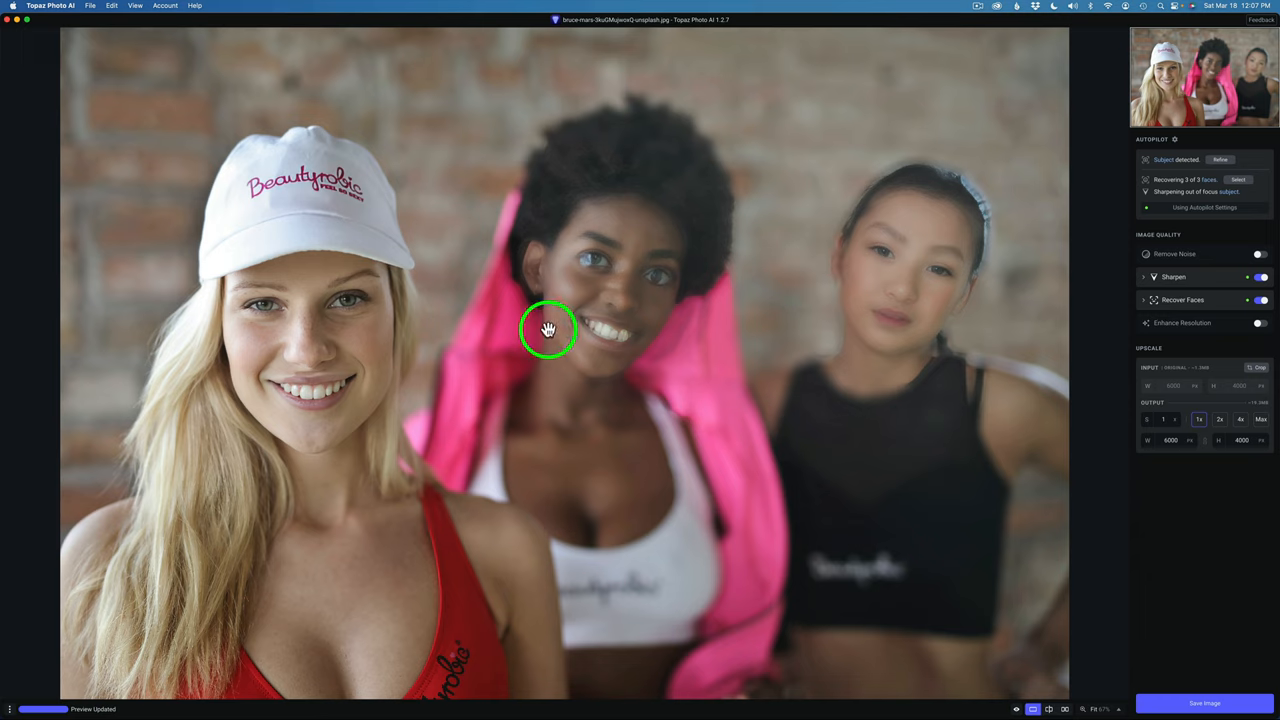
mouse_move(898, 312)
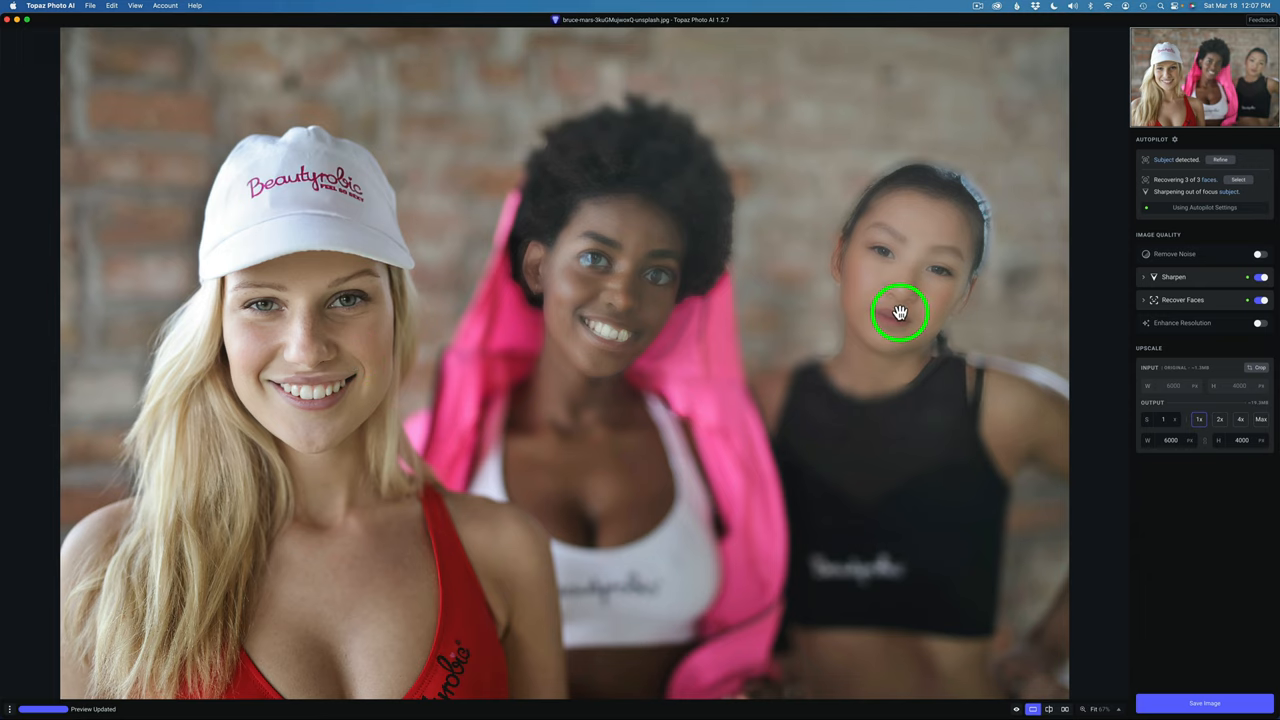
mouse_move(933, 290)
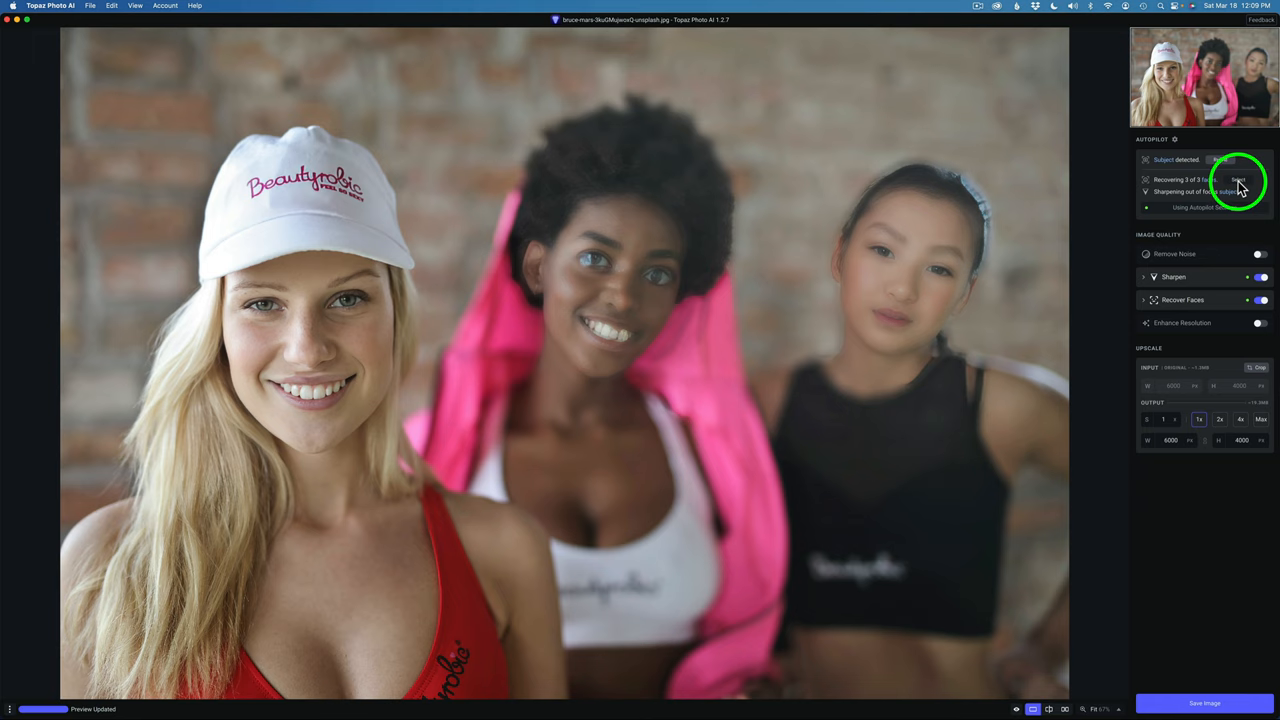
- In face selection, deselect the middle woman's face so only the front face is recovered
left_click(1183, 299)
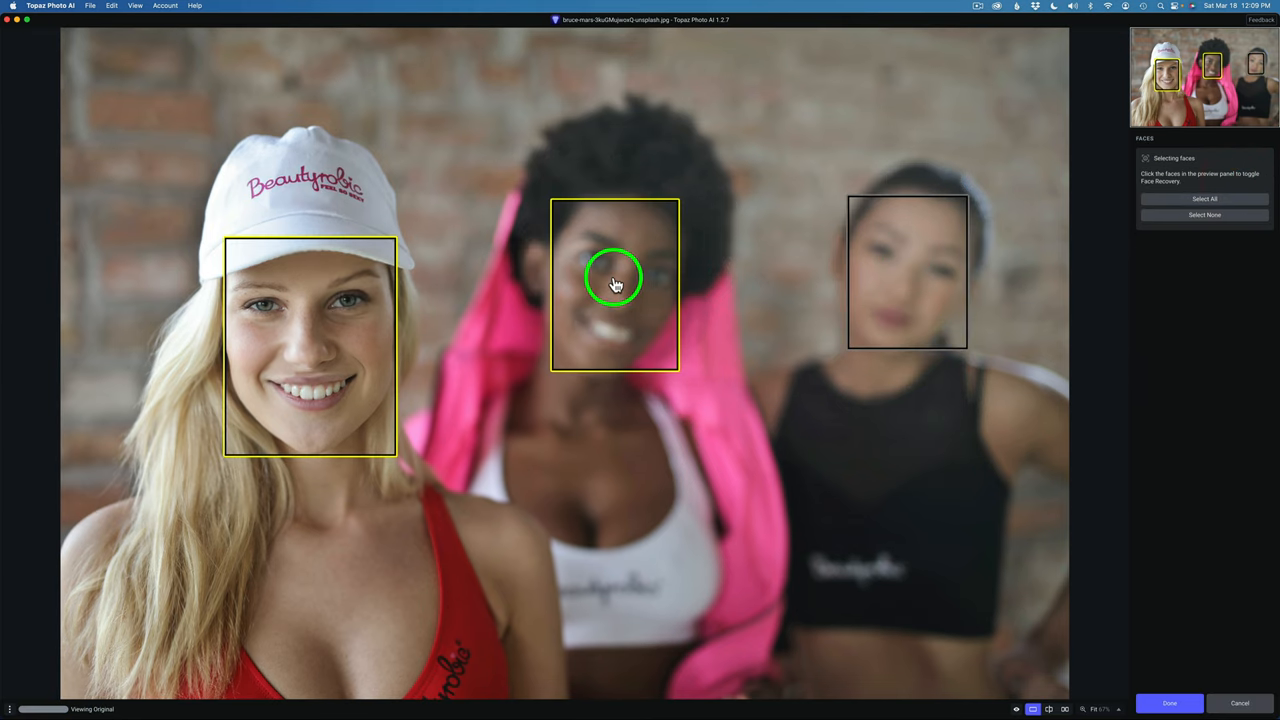
left_click(614, 283)
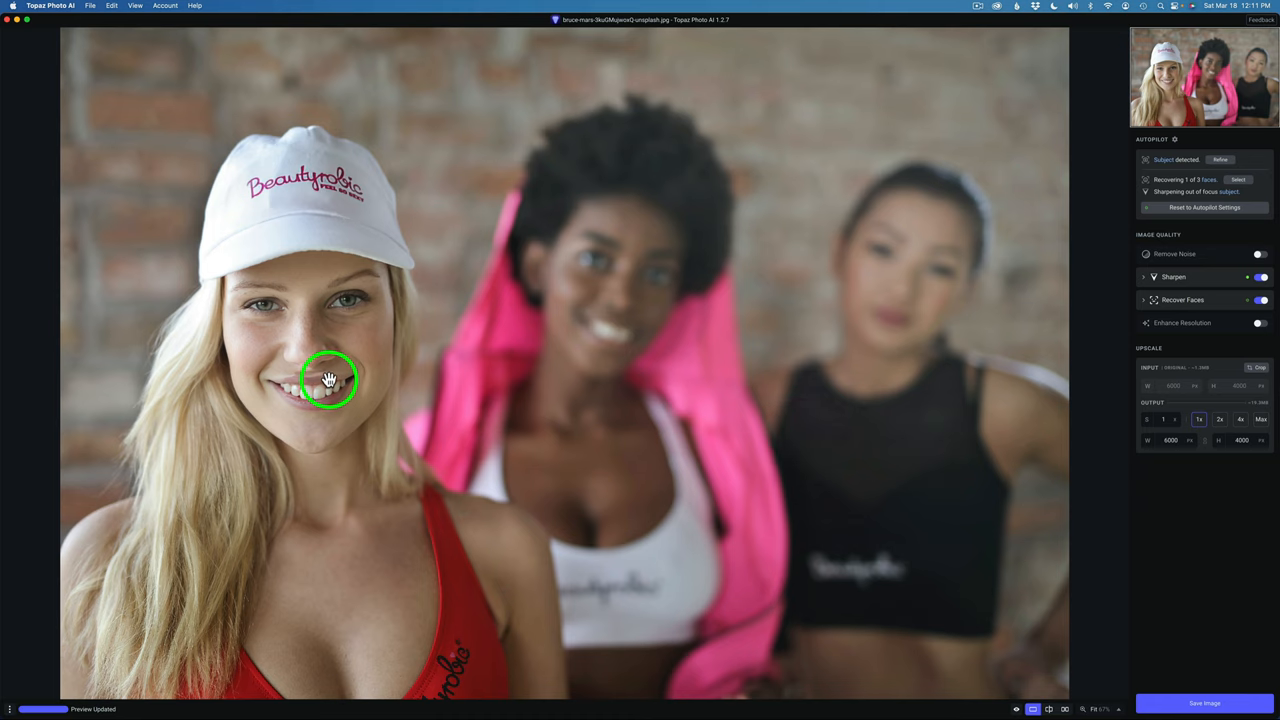
mouse_move(1194, 533)
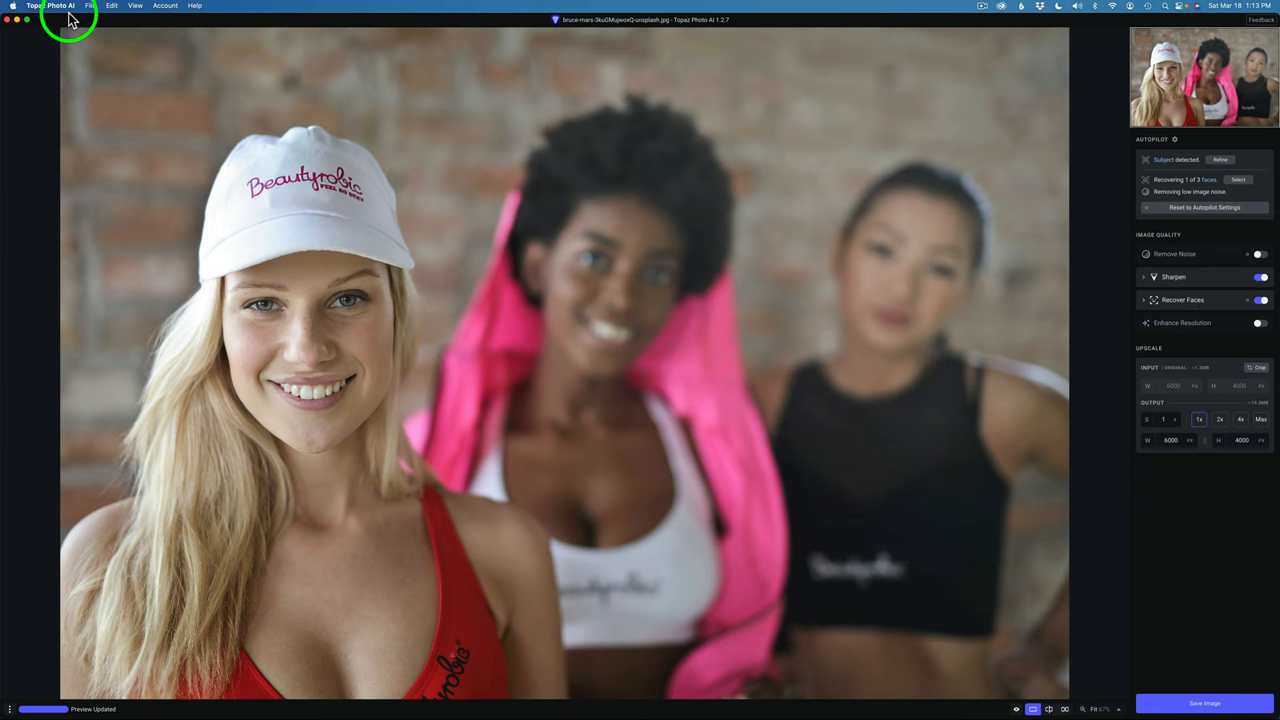
left_click(52, 6)
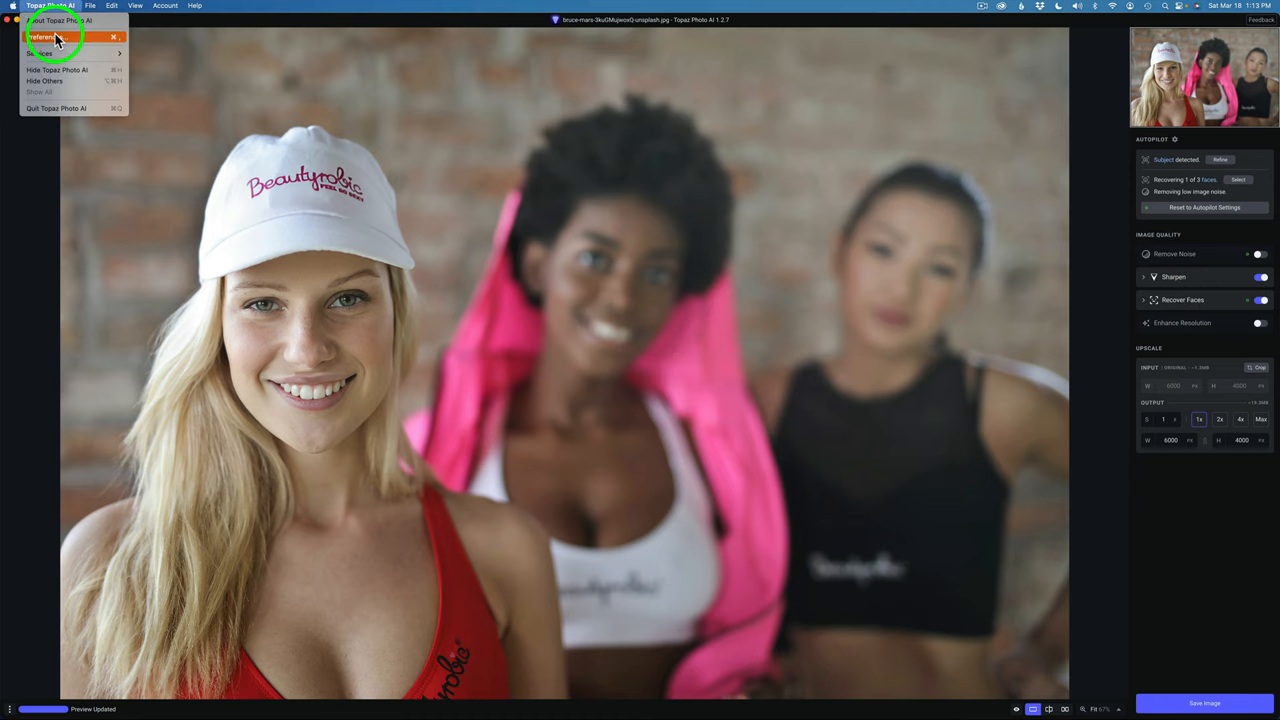
left_click(43, 37)
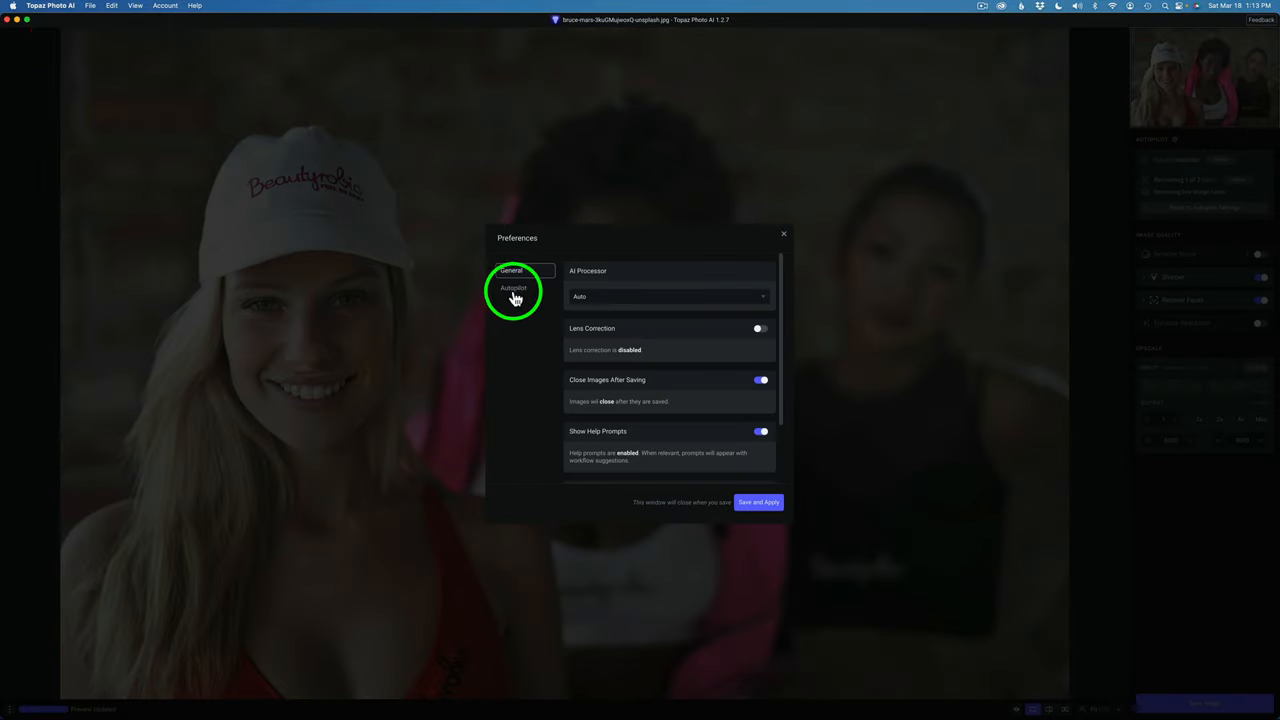
left_click(513, 288)
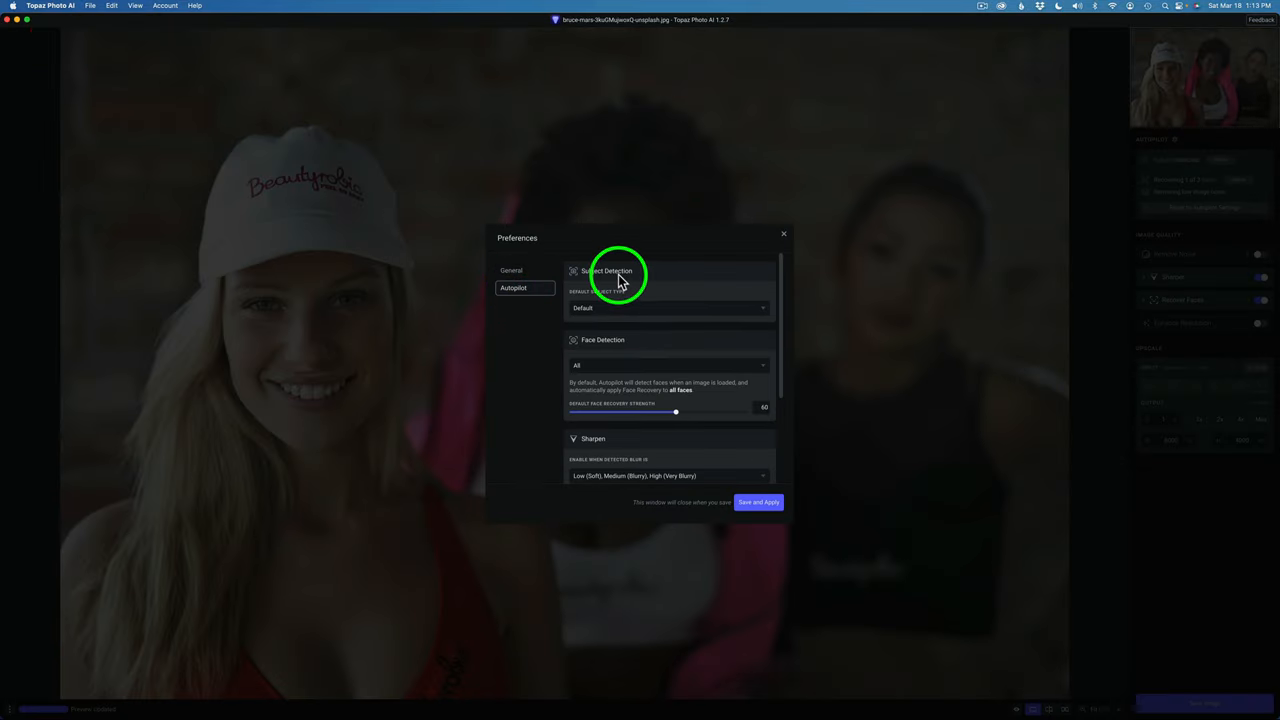
mouse_move(605, 313)
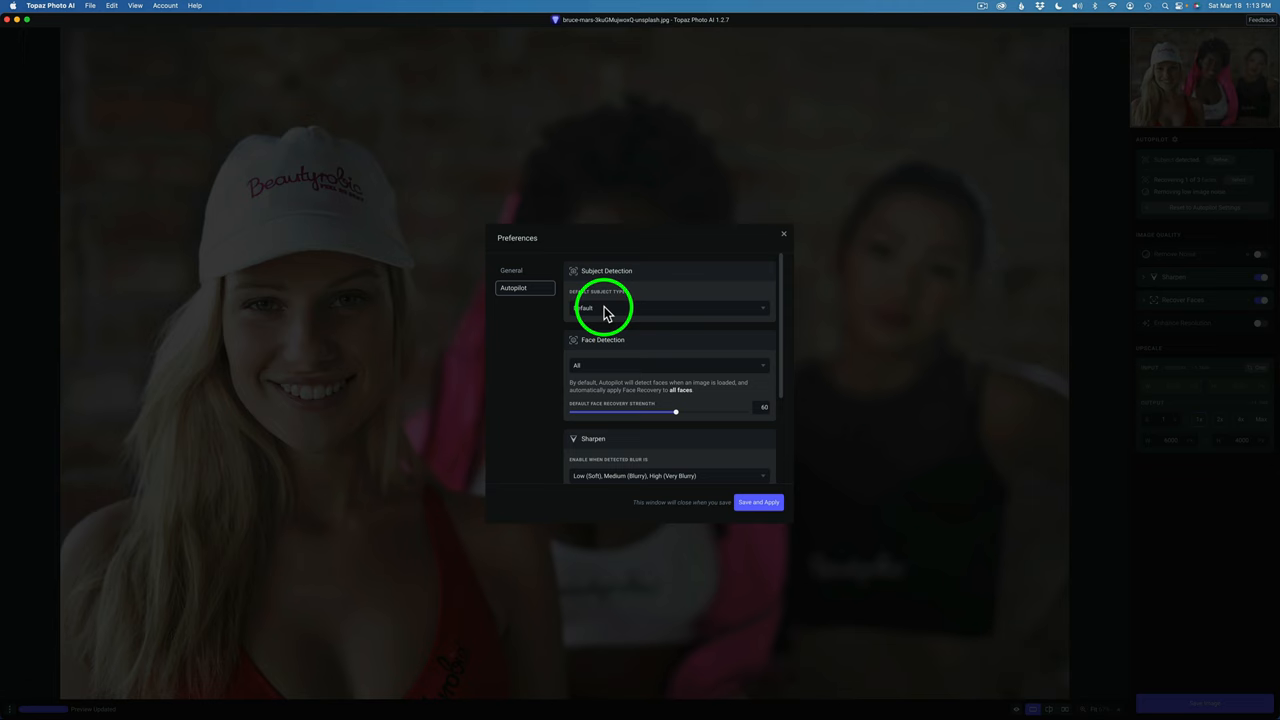
mouse_move(785, 240)
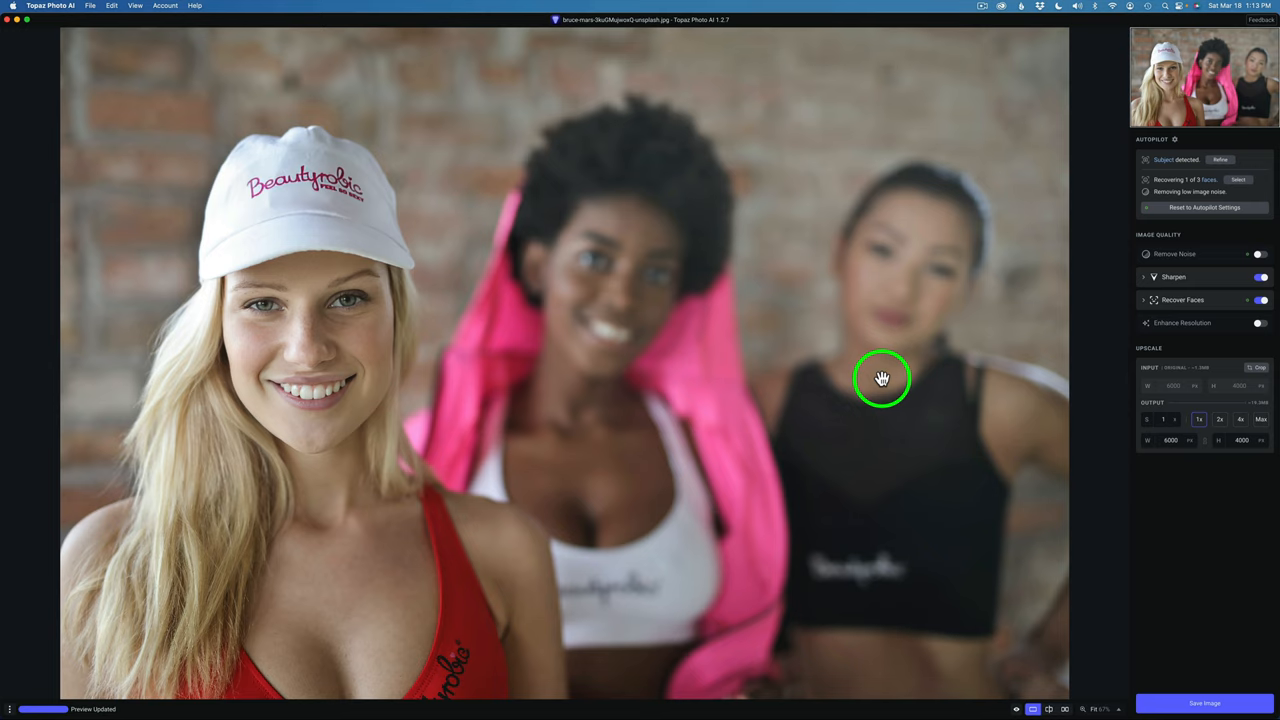
mouse_move(1213, 158)
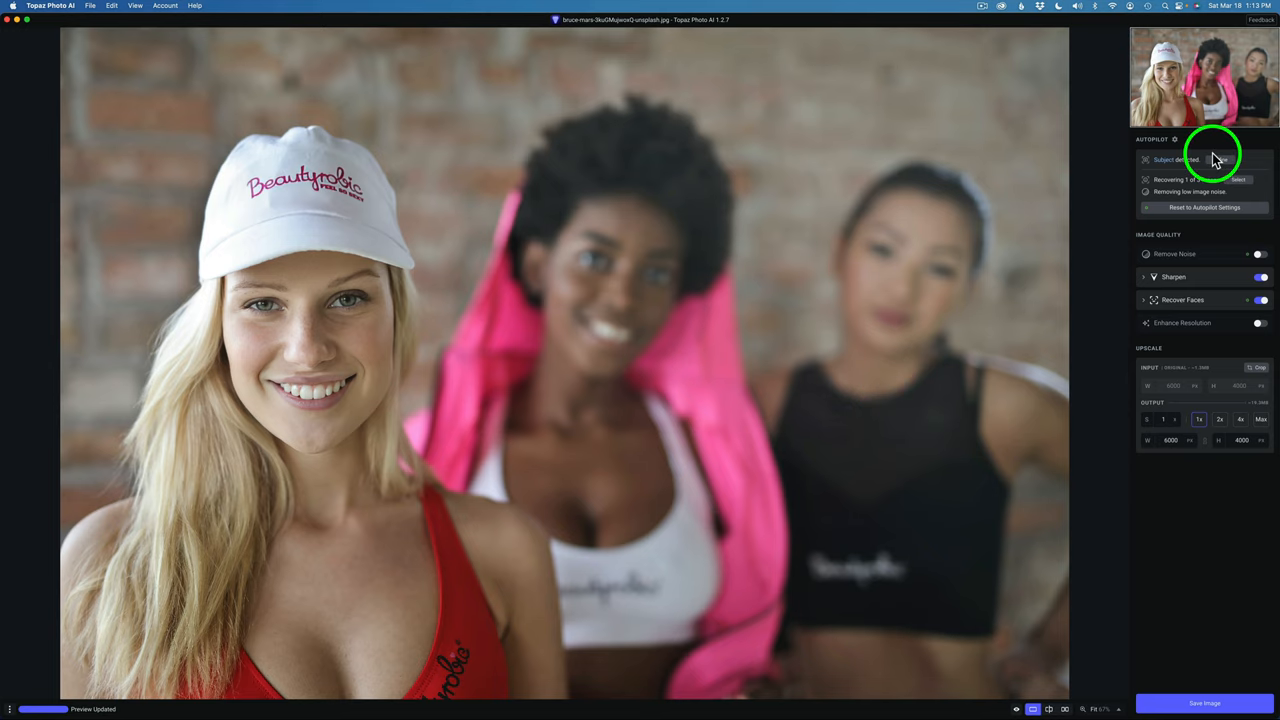